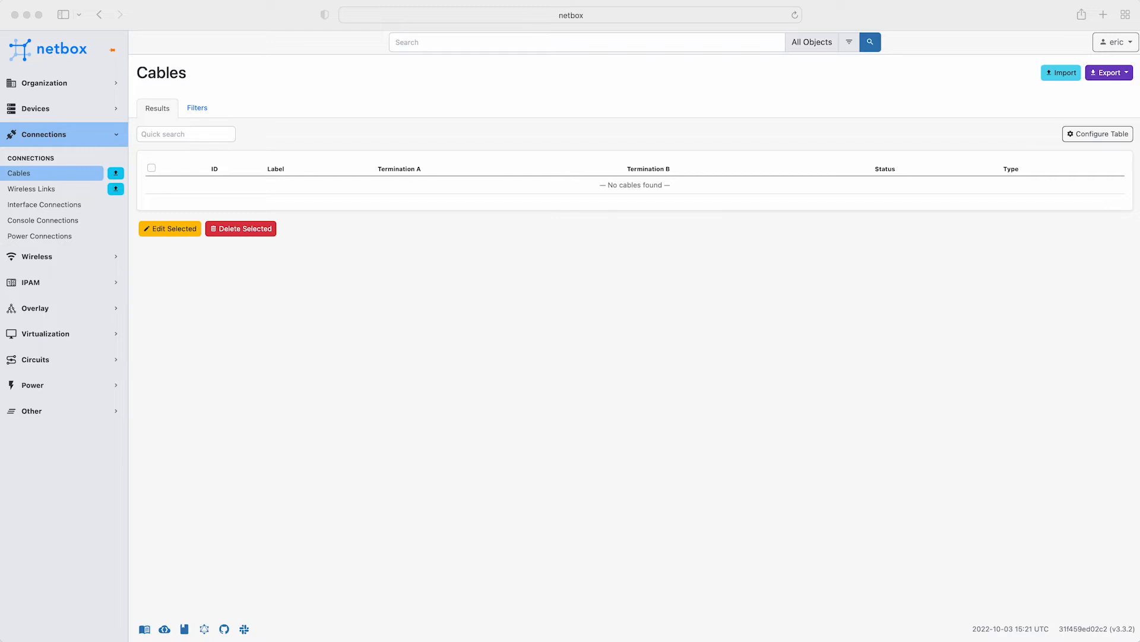
# Step: Navigate to Devices > Devices and show router AUBRI01-RTR-1's page
pyautogui.click(35, 108)
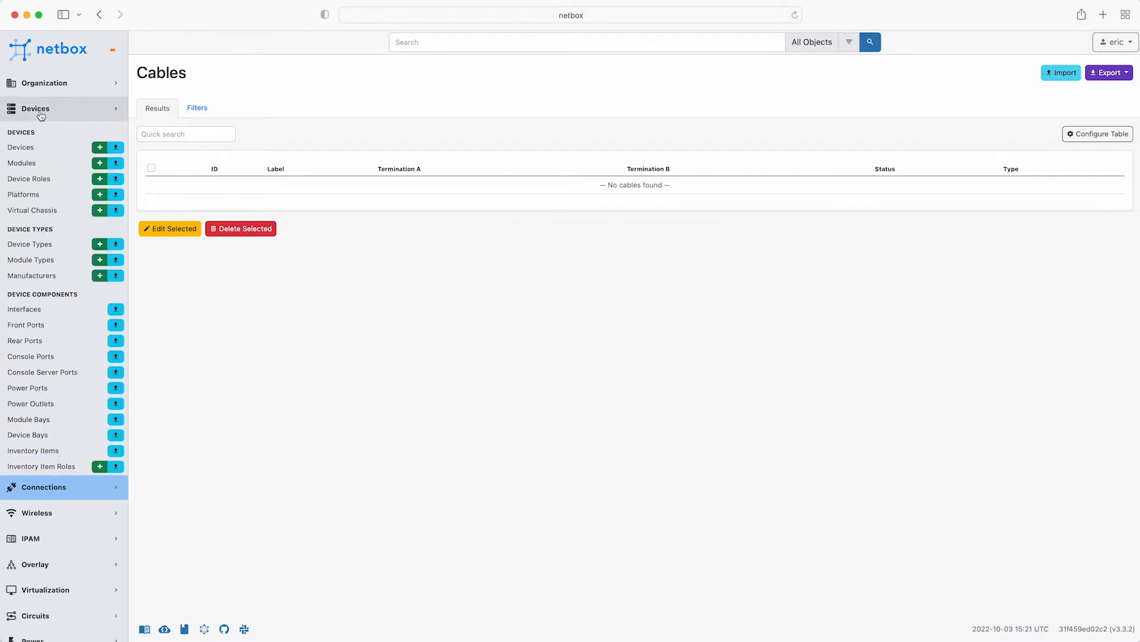
pyautogui.click(20, 148)
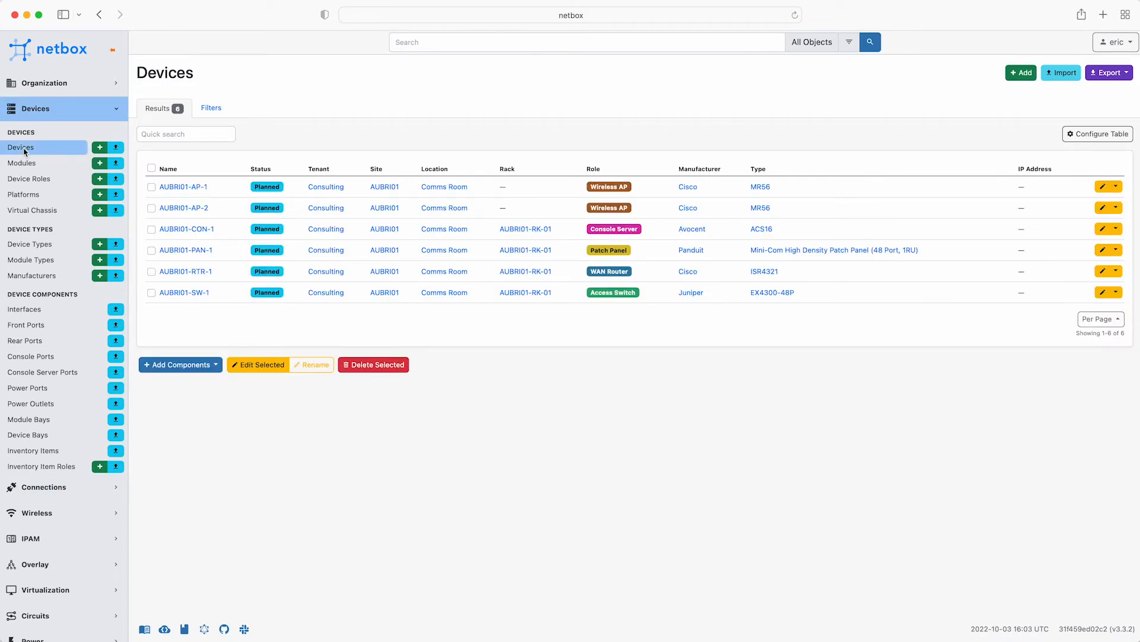
pyautogui.click(185, 271)
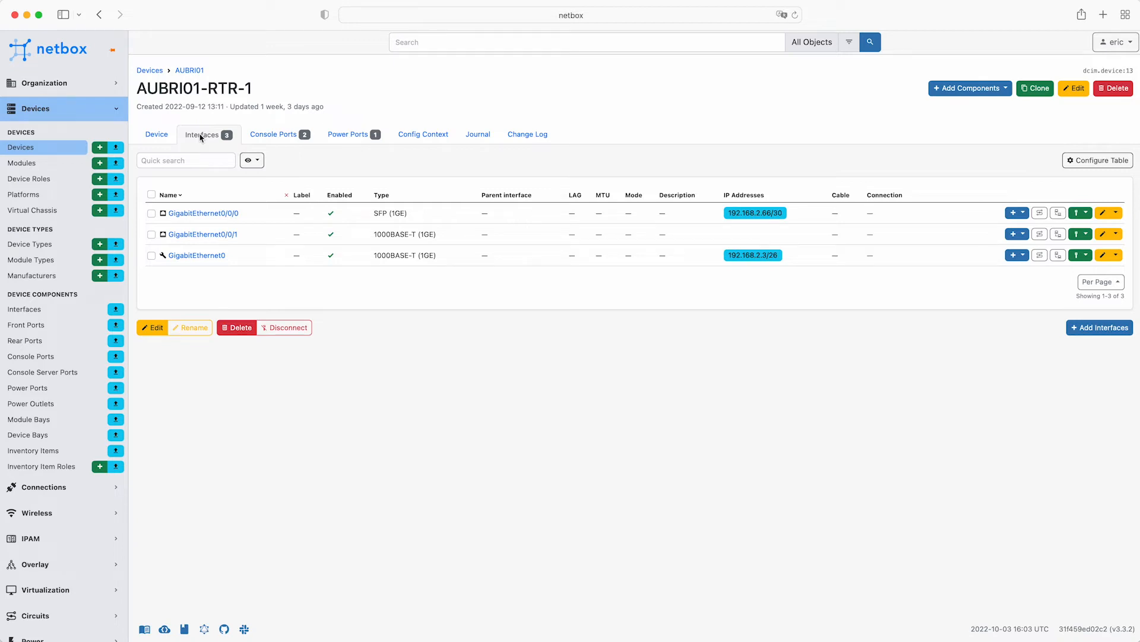
pyautogui.moveTo(999, 225)
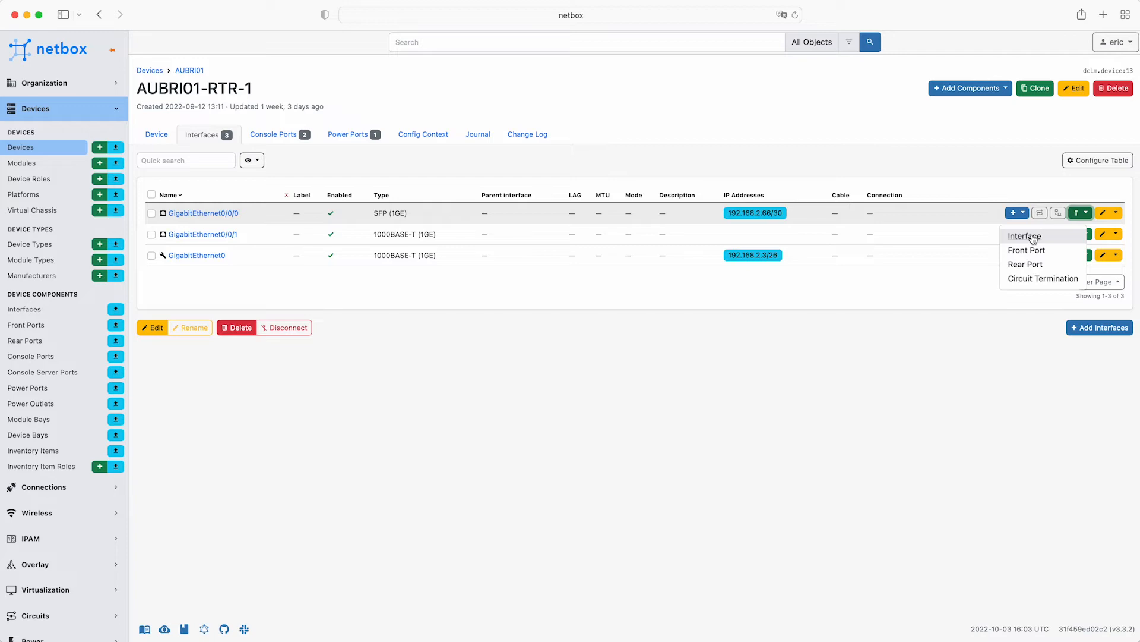
# Step: Connect GigabitEthernet0/0/0 on the A side to AUBRI01-SW-1 interface ge-0/0/0 on the B side
pyautogui.click(1026, 236)
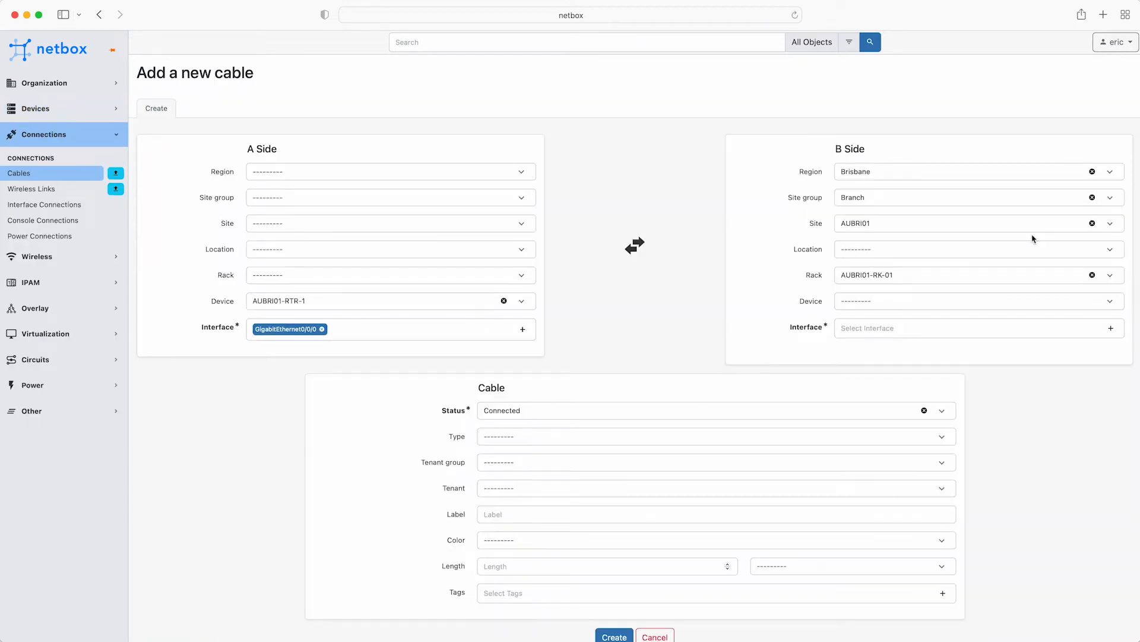
pyautogui.click(974, 300)
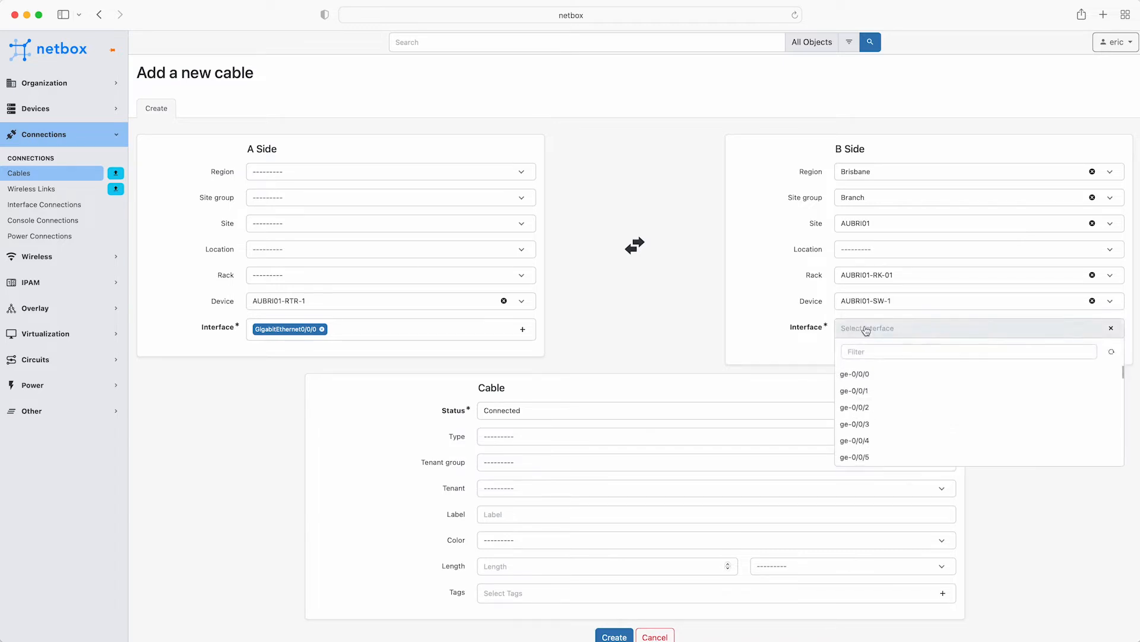
pyautogui.click(854, 373)
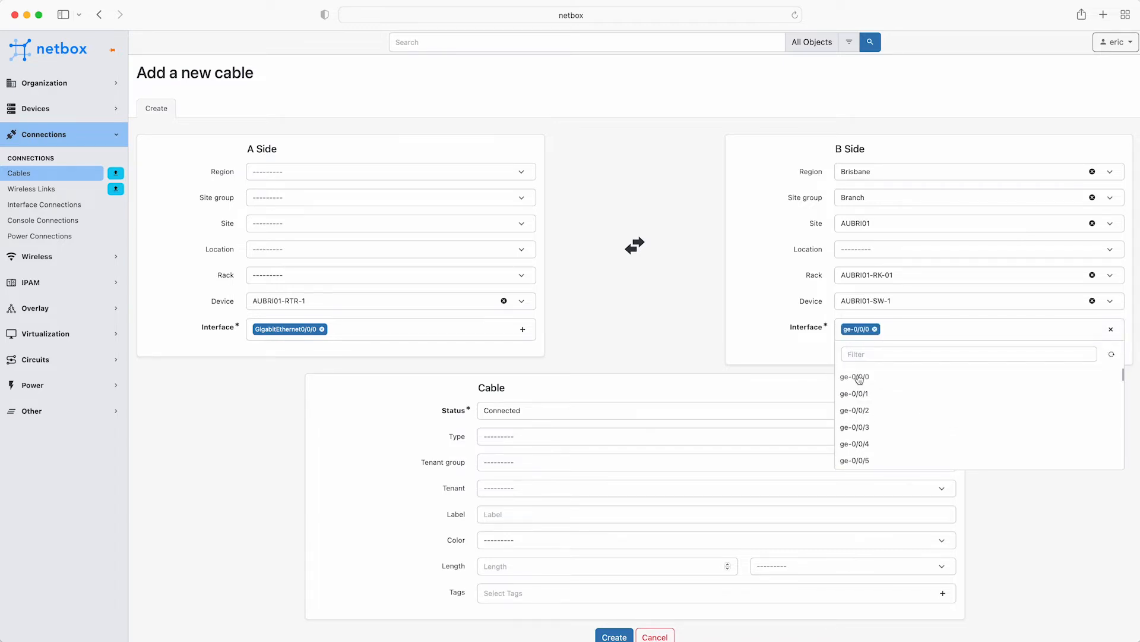
pyautogui.click(854, 376)
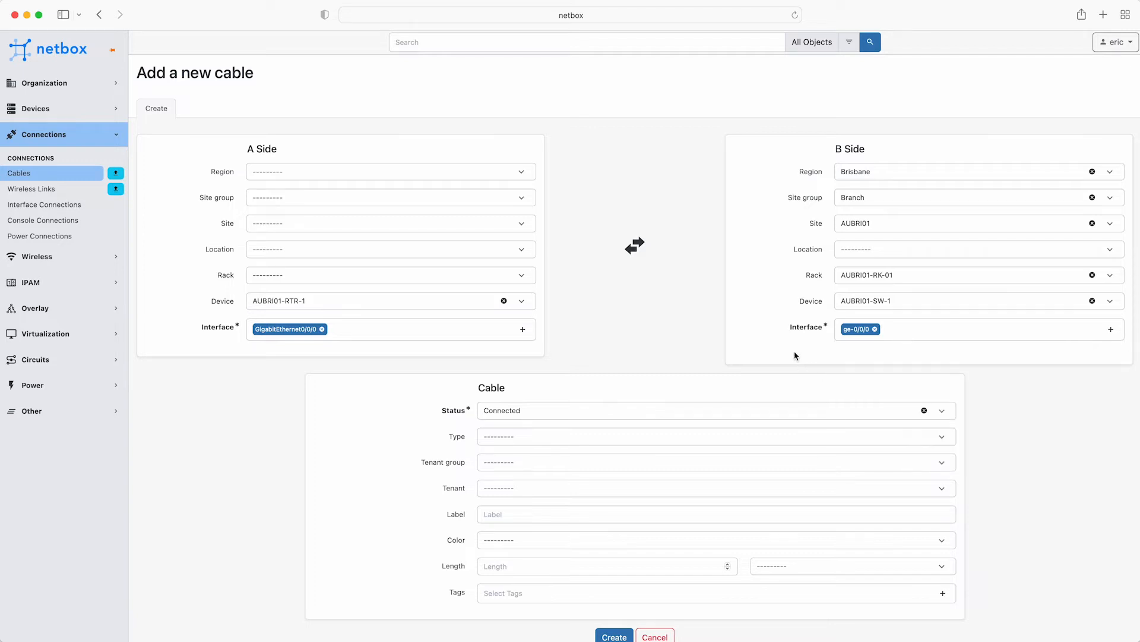
# Step: Add ge-0/0/2 as a second B-side interface, then remove it so only ge-0/0/0 remains
pyautogui.click(974, 328)
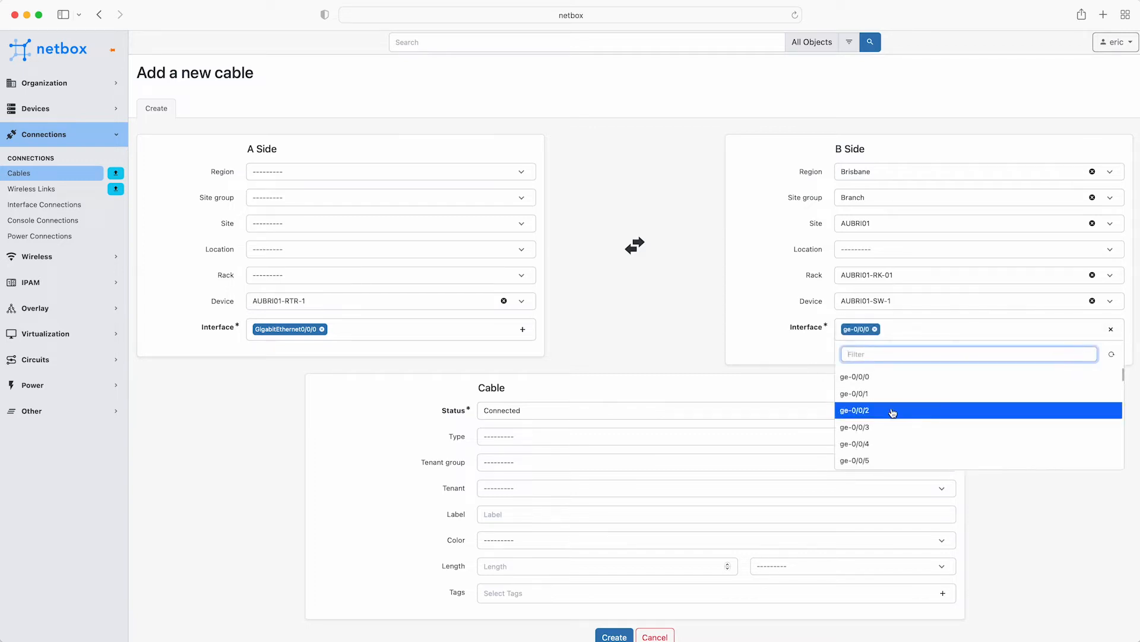
pyautogui.click(854, 410)
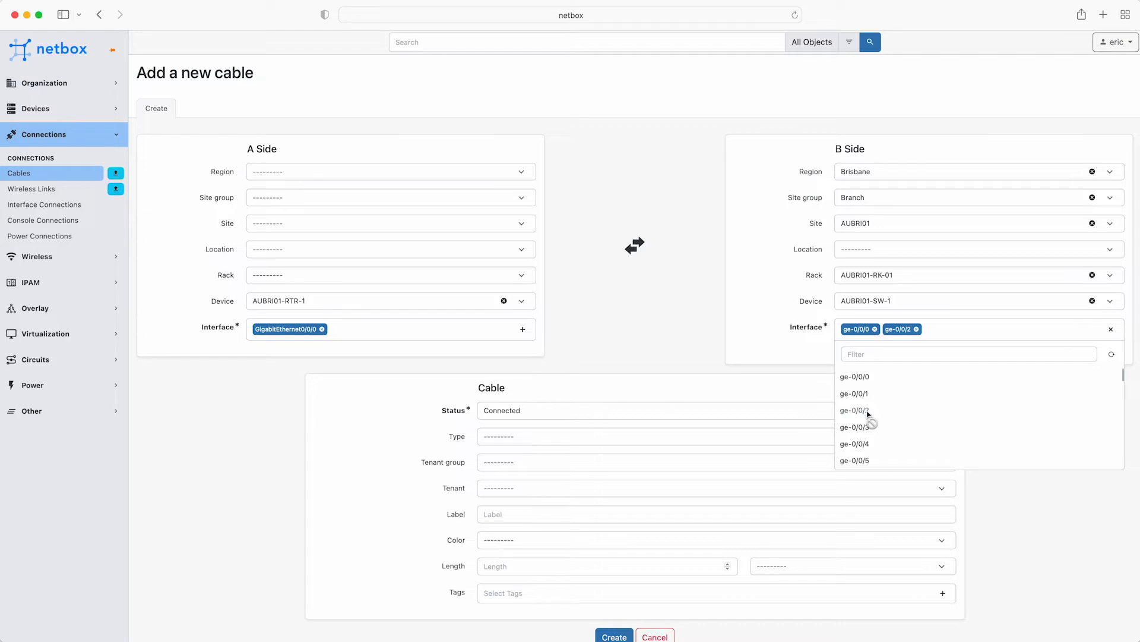
pyautogui.click(918, 329)
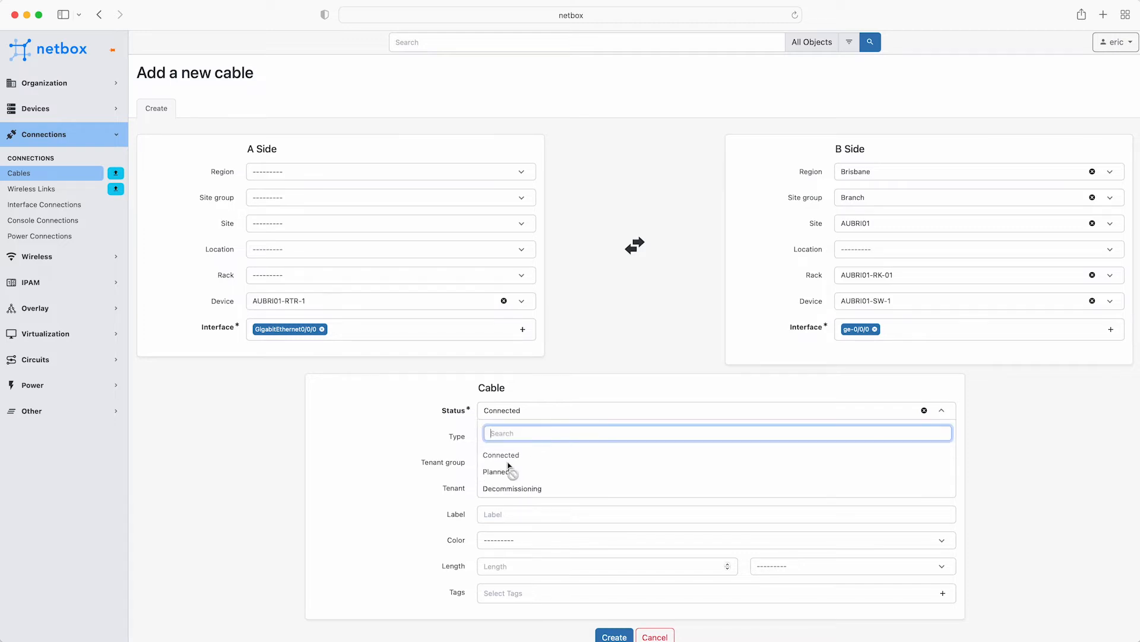
# Step: Set the cable to Planned, CAT6, tenant Consulting (TLE Departments), red, length 1 meter
pyautogui.click(497, 472)
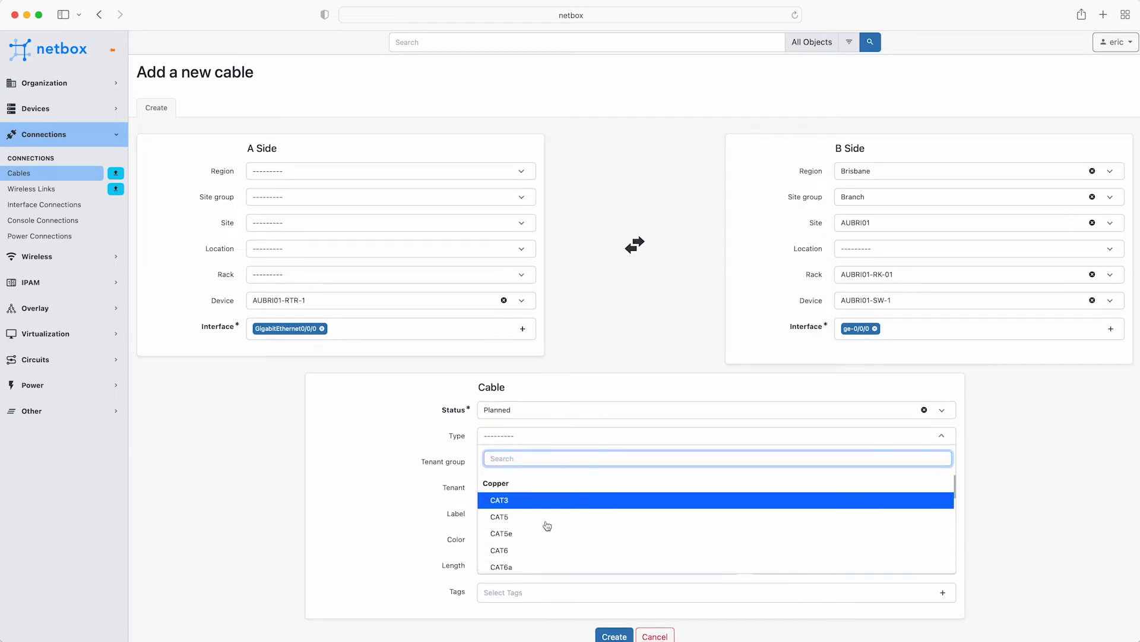
pyautogui.scroll(-3)
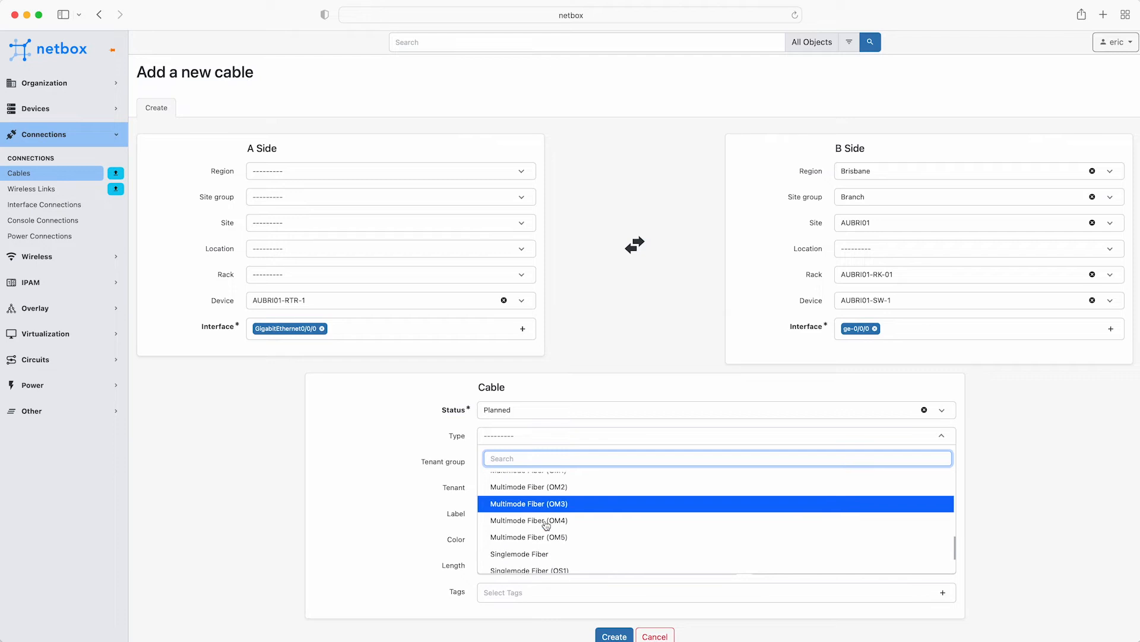
pyautogui.scroll(3)
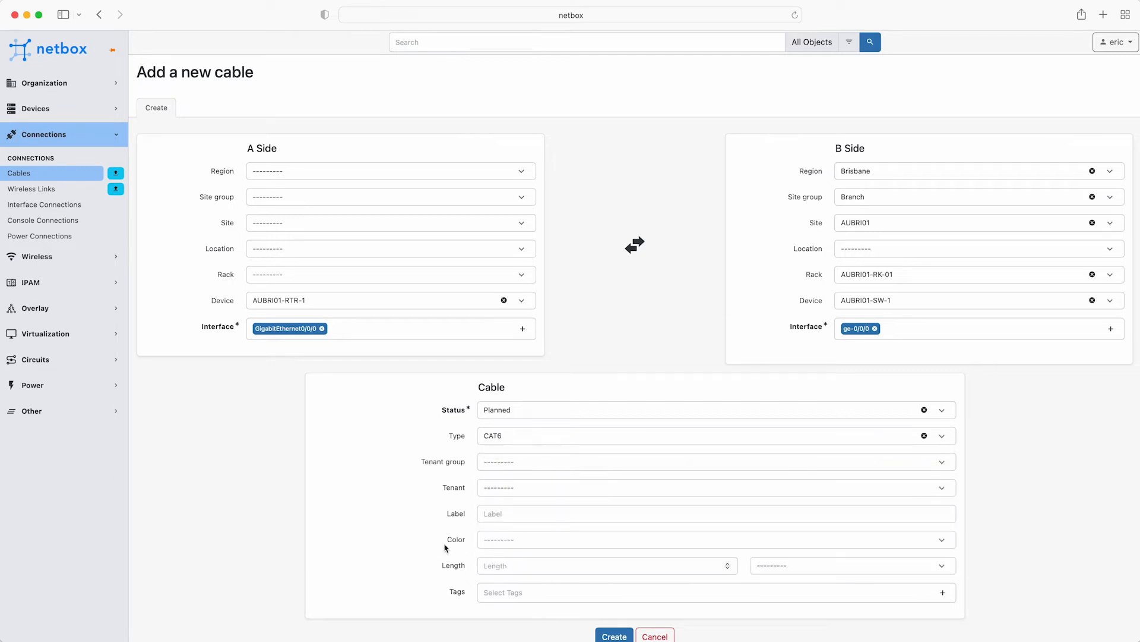
pyautogui.click(712, 461)
pyautogui.write('1')
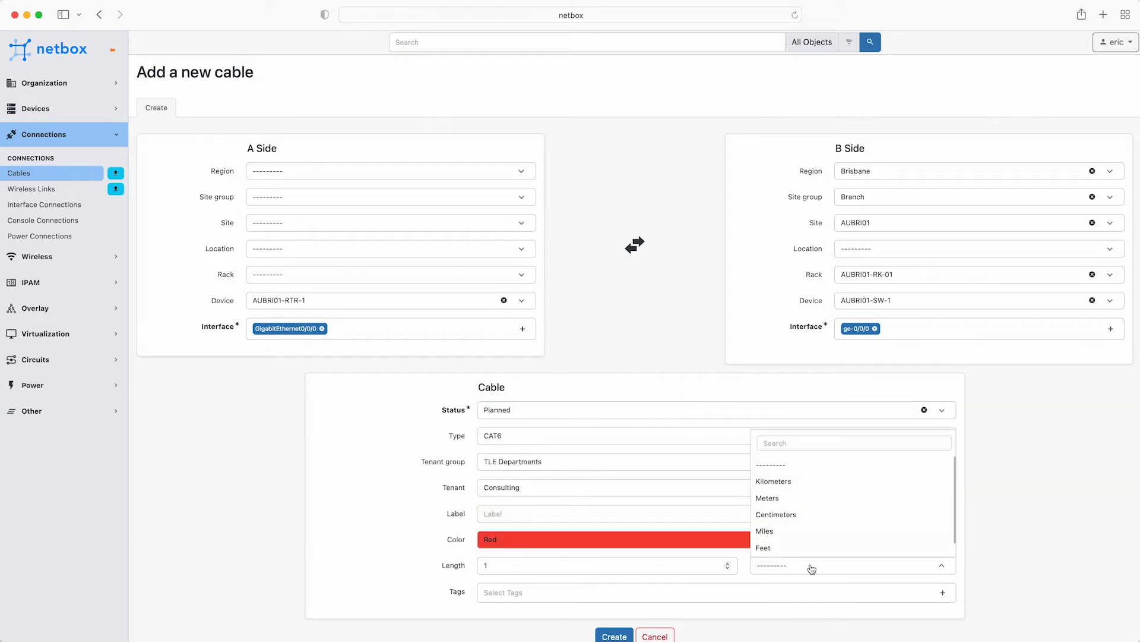
pyautogui.click(768, 497)
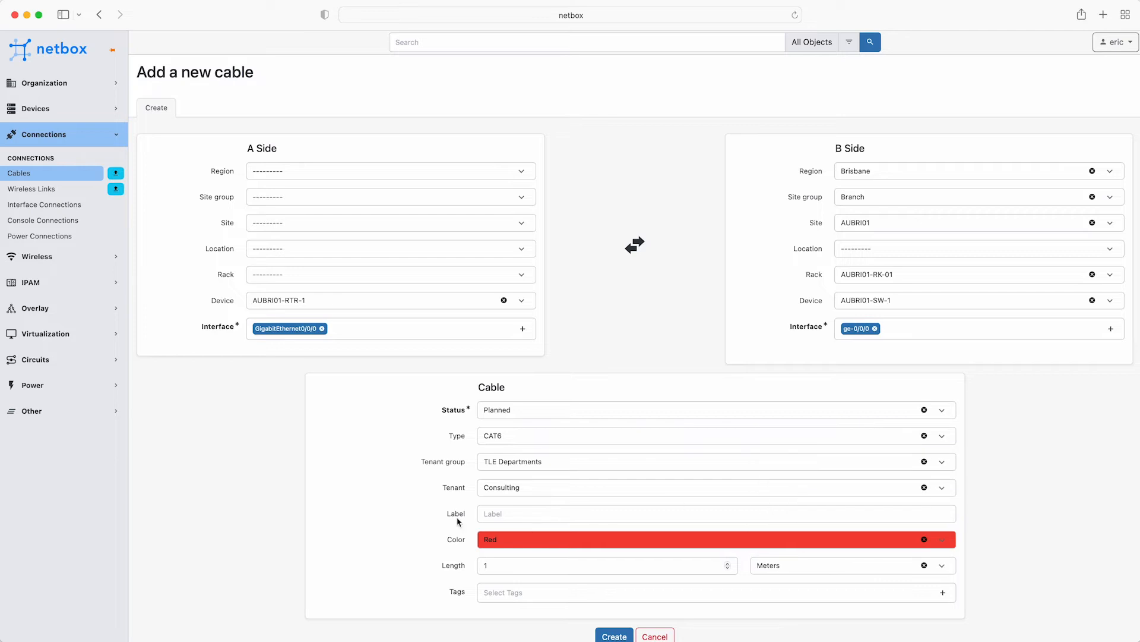
pyautogui.scroll(3)
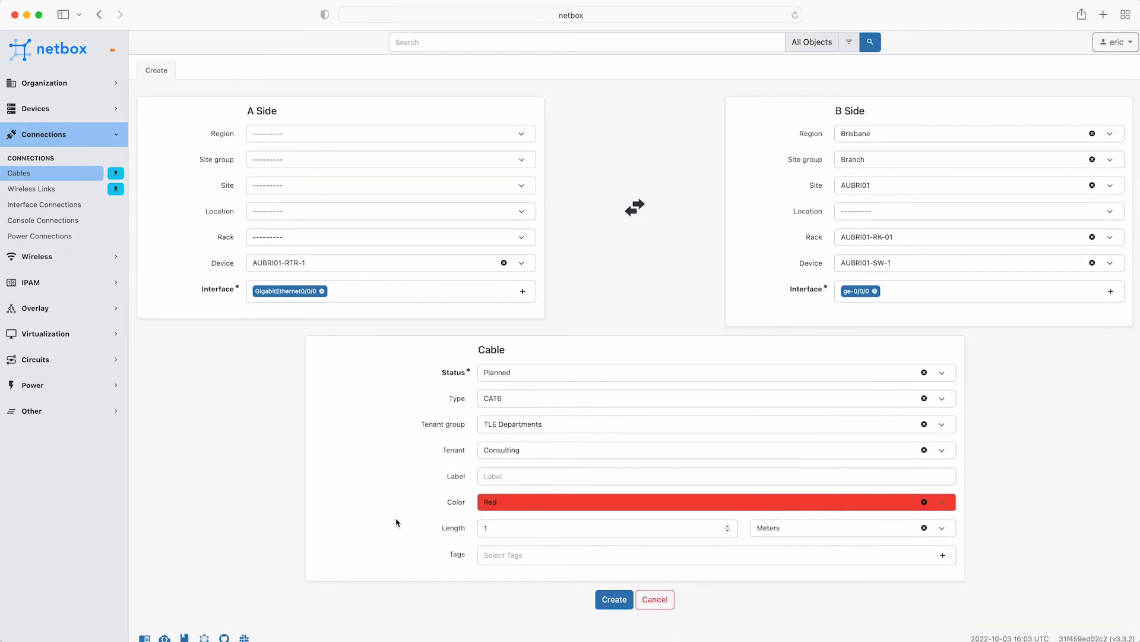
# Step: Create Cable #1 and trace its one-segment path from GigabitEthernet0/0/0 to ge-0/0/0
pyautogui.click(613, 599)
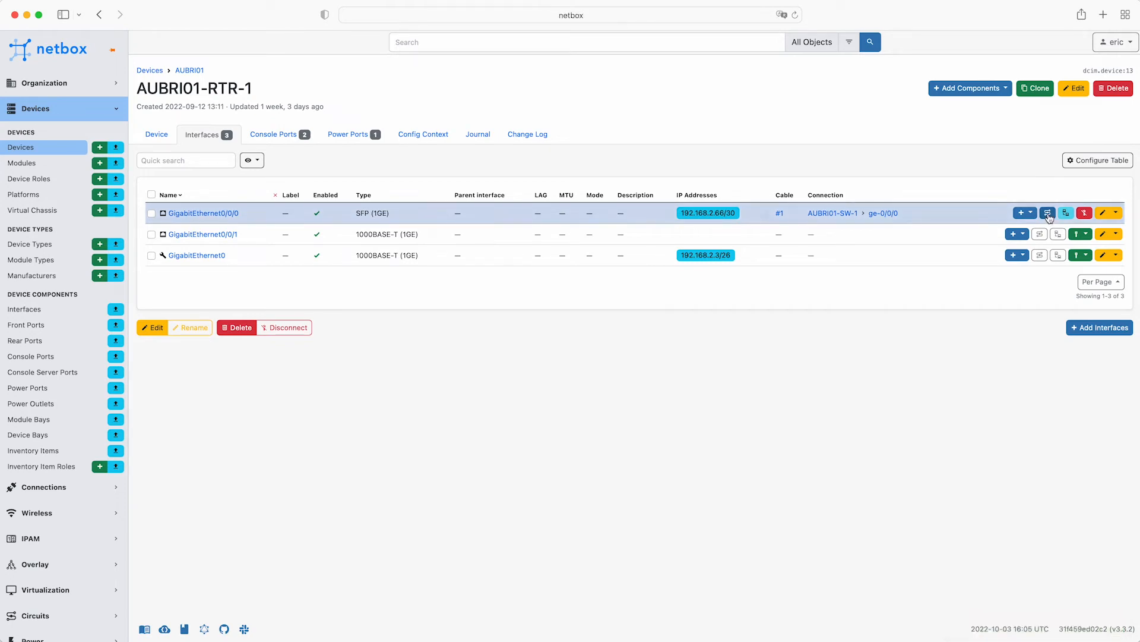
pyautogui.click(1048, 213)
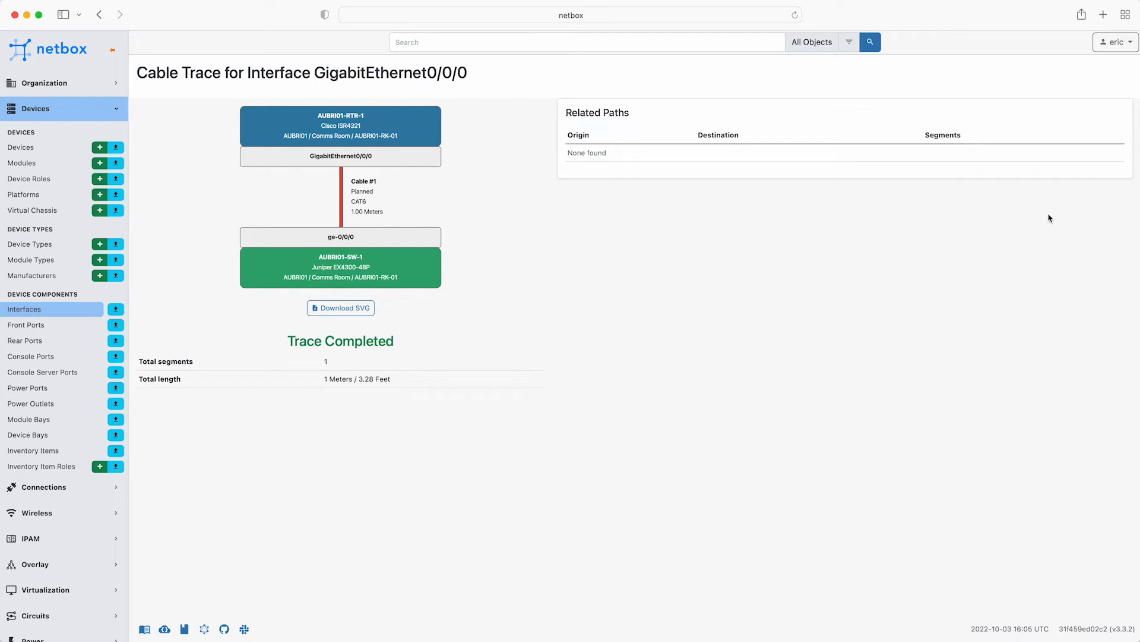
pyautogui.click(43, 134)
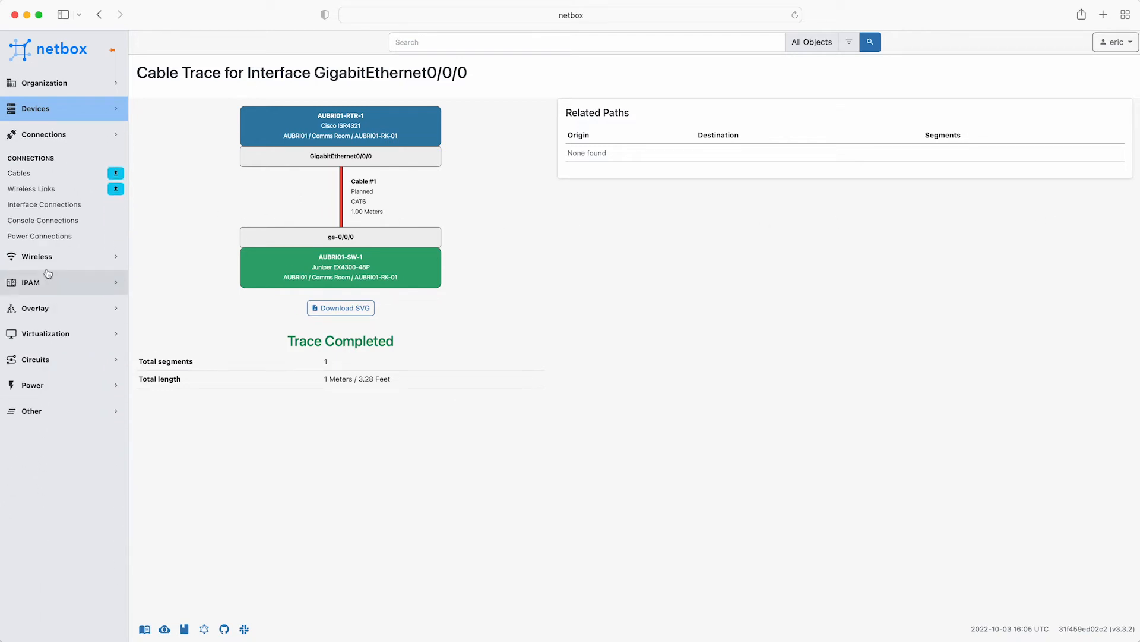
# Step: Delete test Cable #1 from the Connections > Cables list, leaving it empty
pyautogui.click(19, 173)
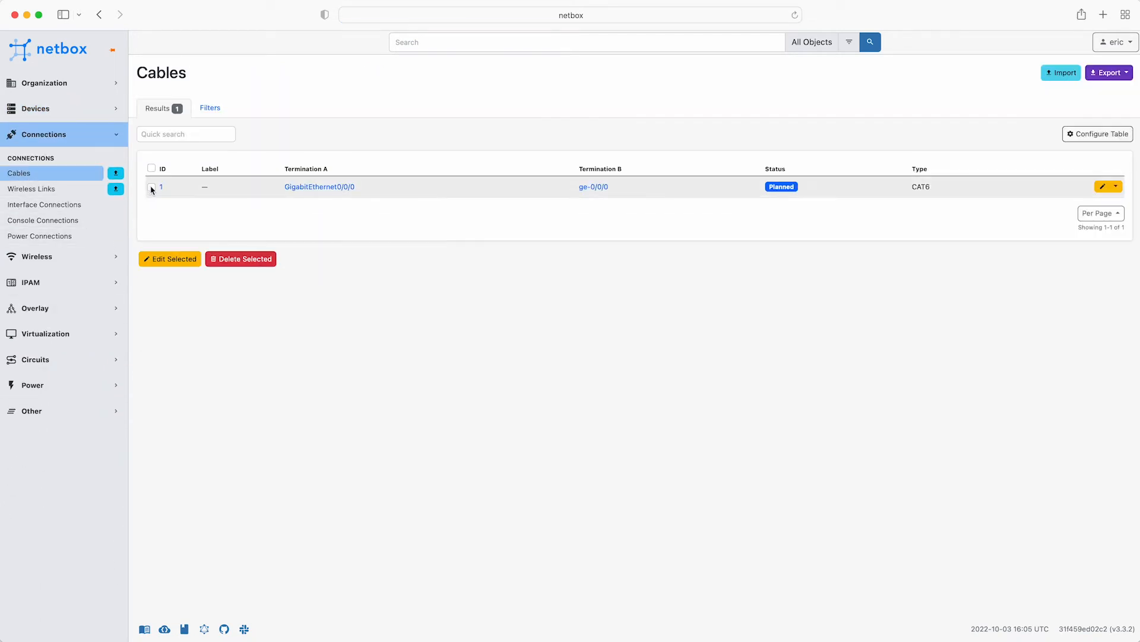
pyautogui.click(241, 258)
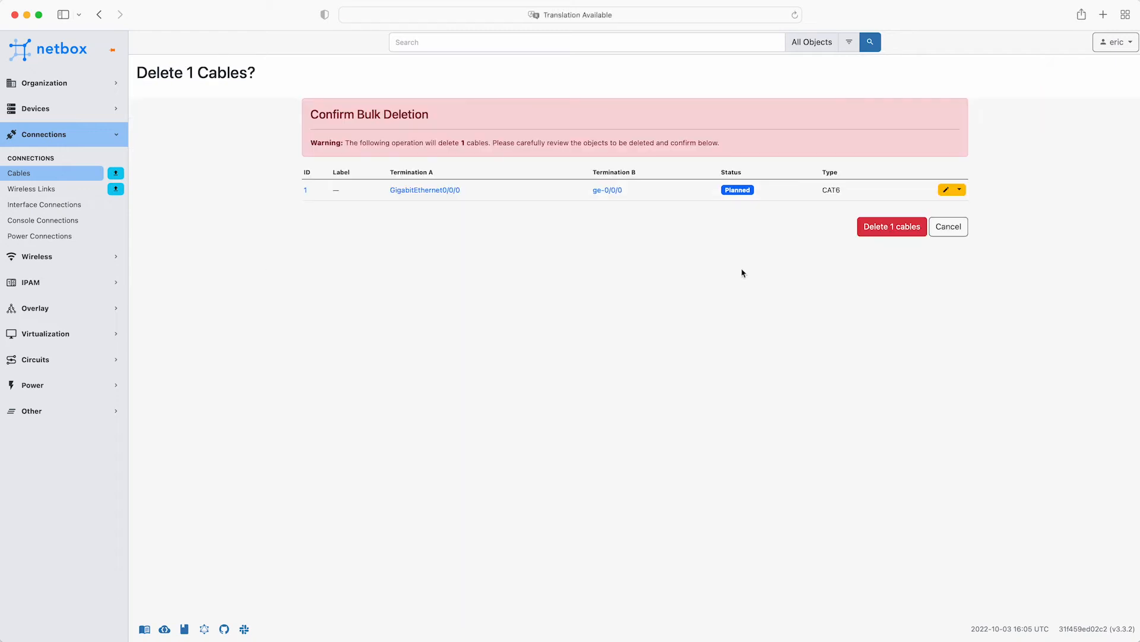
pyautogui.click(891, 226)
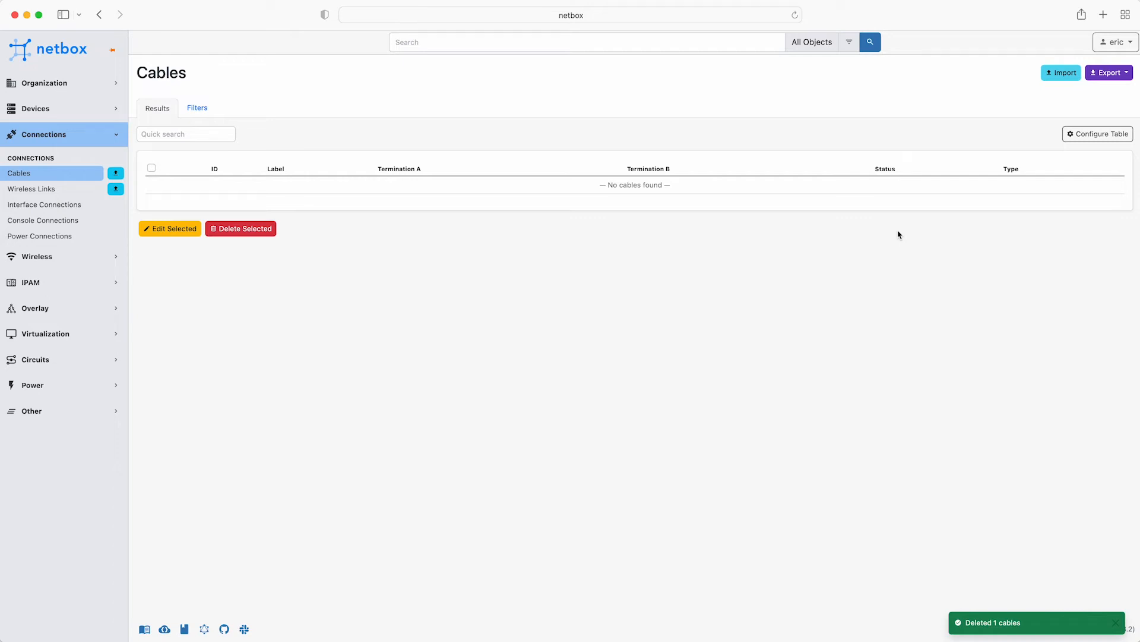
pyautogui.moveTo(1061, 72)
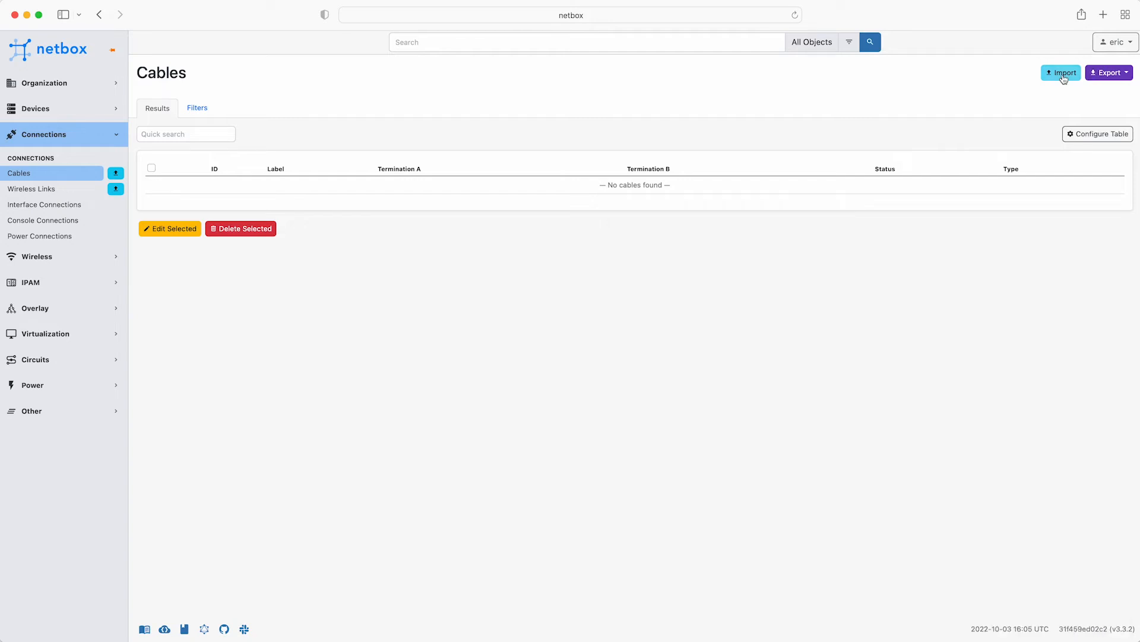
# Step: Bring up Cable Bulk Import and switch to the Brisbane_Cables.csv source on GitHub
pyautogui.click(1061, 73)
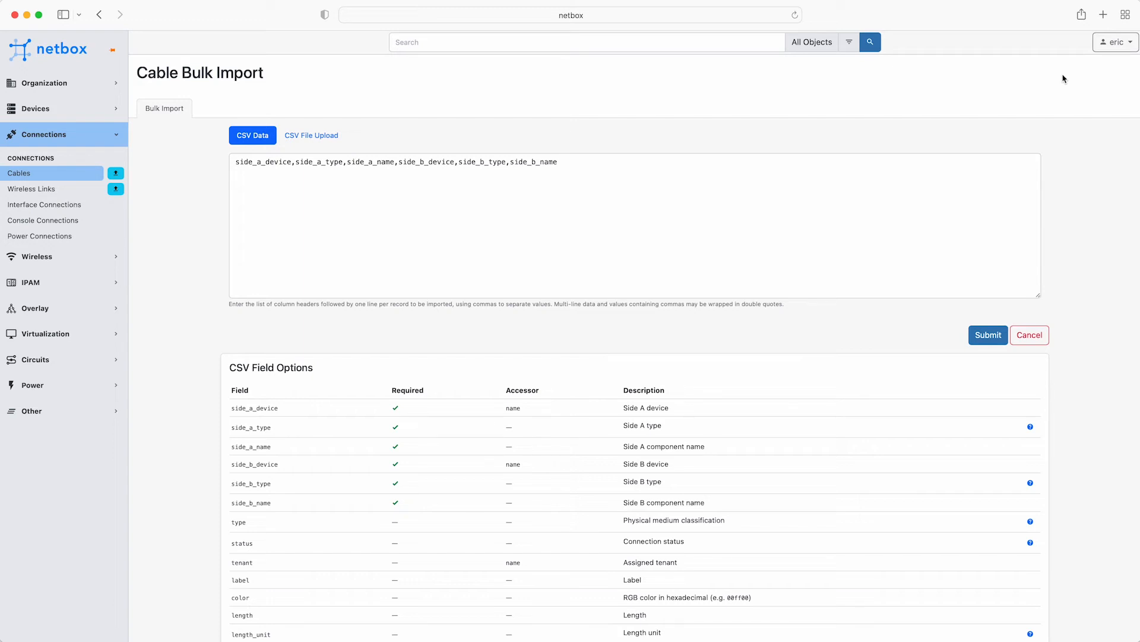
pyautogui.click(785, 38)
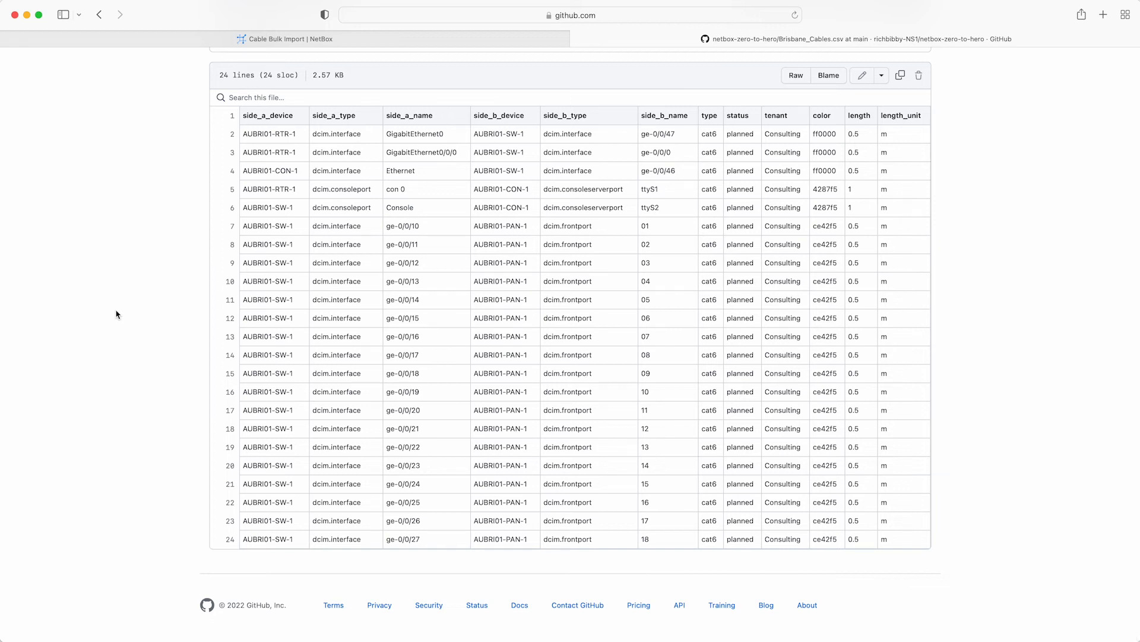
# Step: Review the Brisbane_Cables.csv rows on GitHub, including the router uplink and console cables
pyautogui.scroll(3)
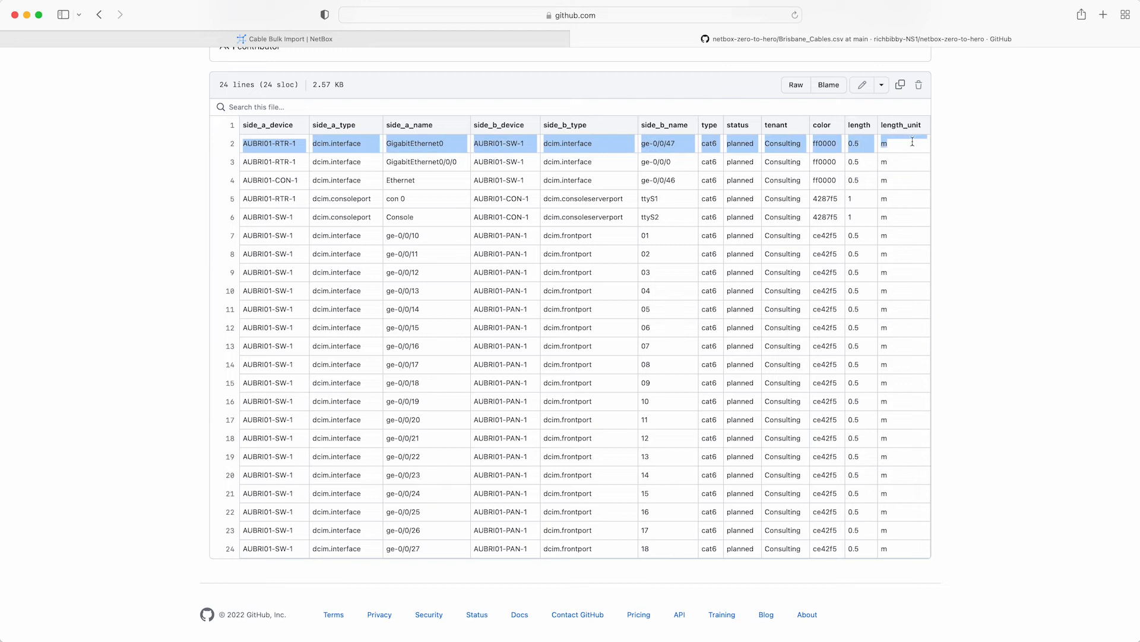
pyautogui.moveTo(912, 151)
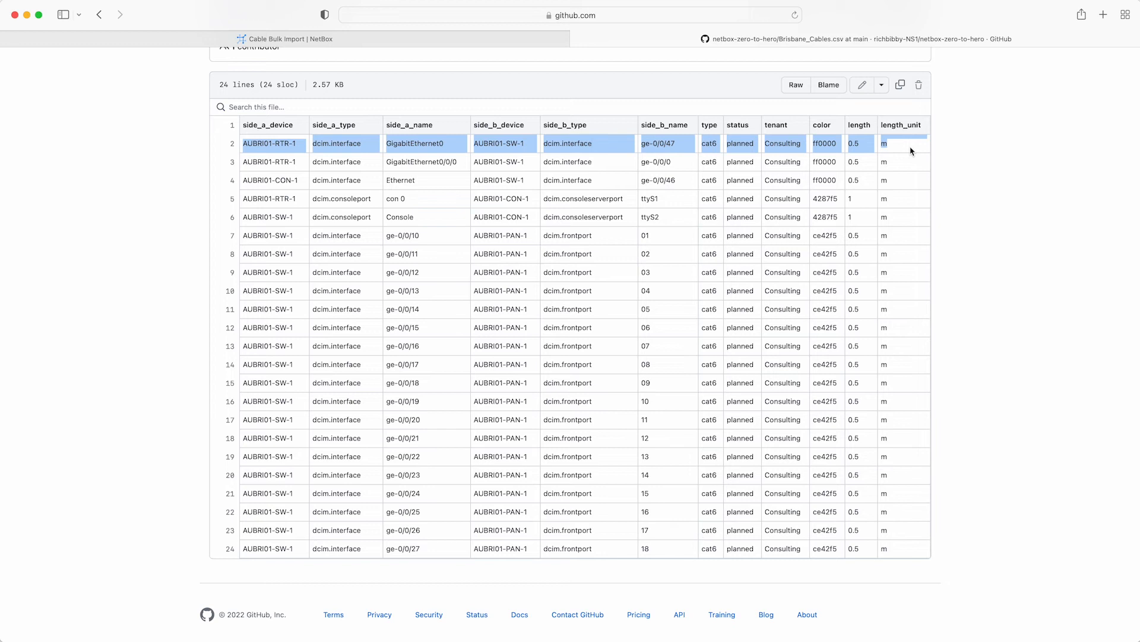
pyautogui.moveTo(920, 152)
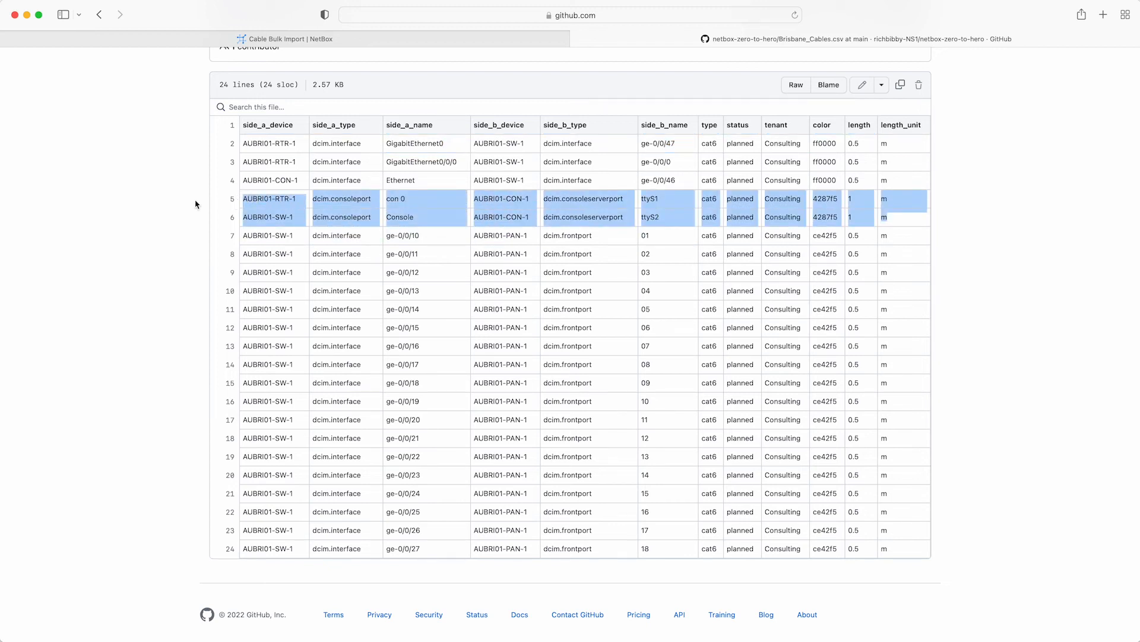
pyautogui.click(205, 242)
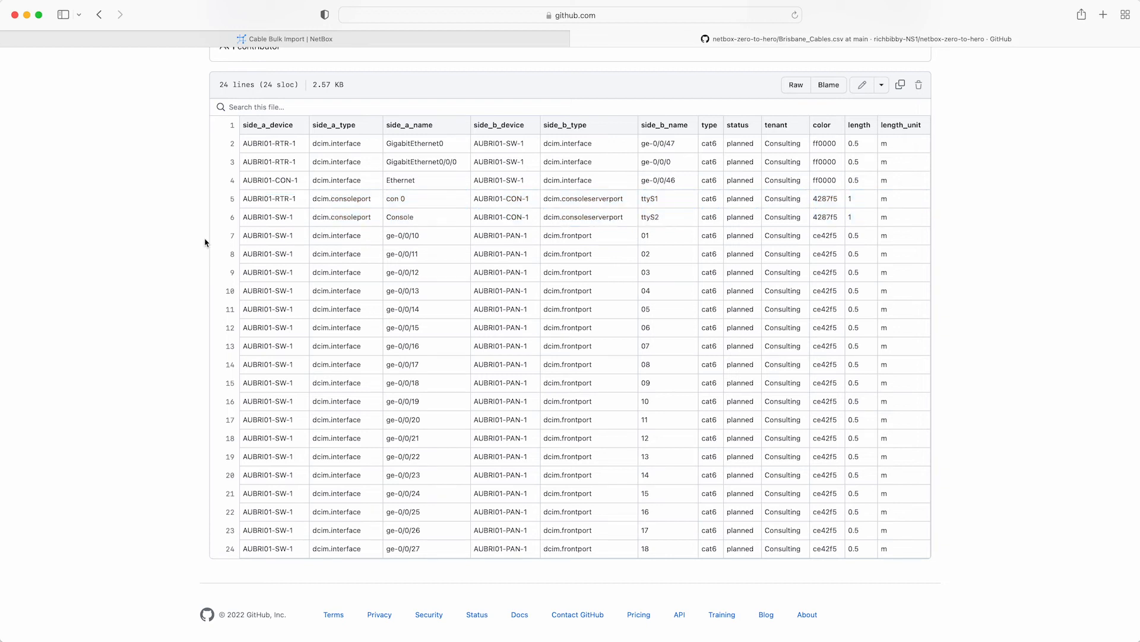
pyautogui.moveTo(227, 44)
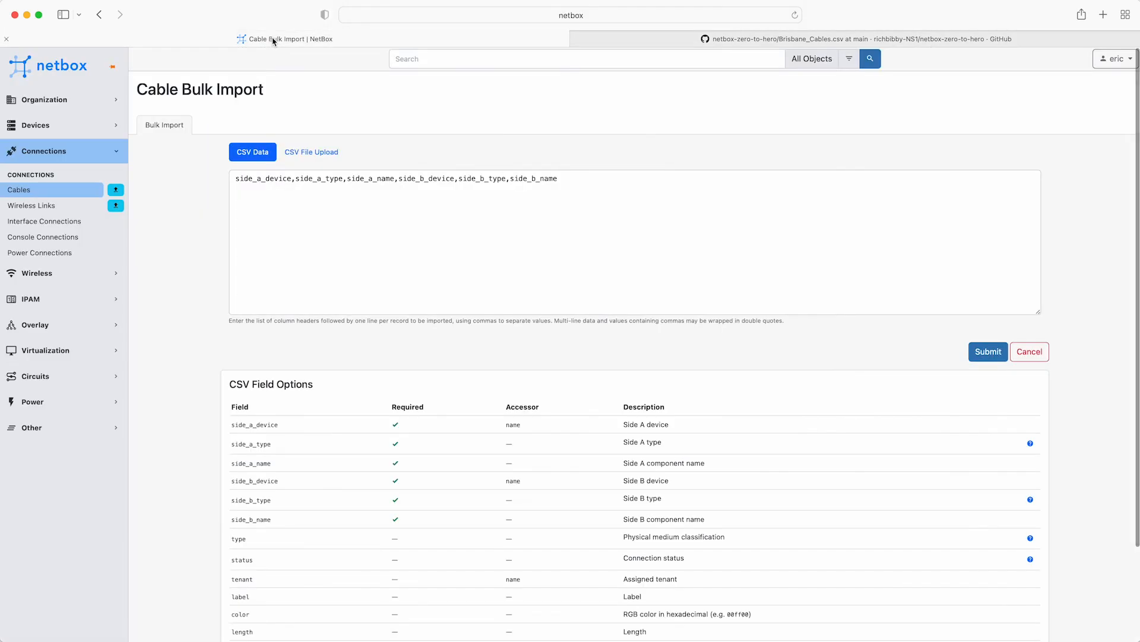
pyautogui.moveTo(720, 189)
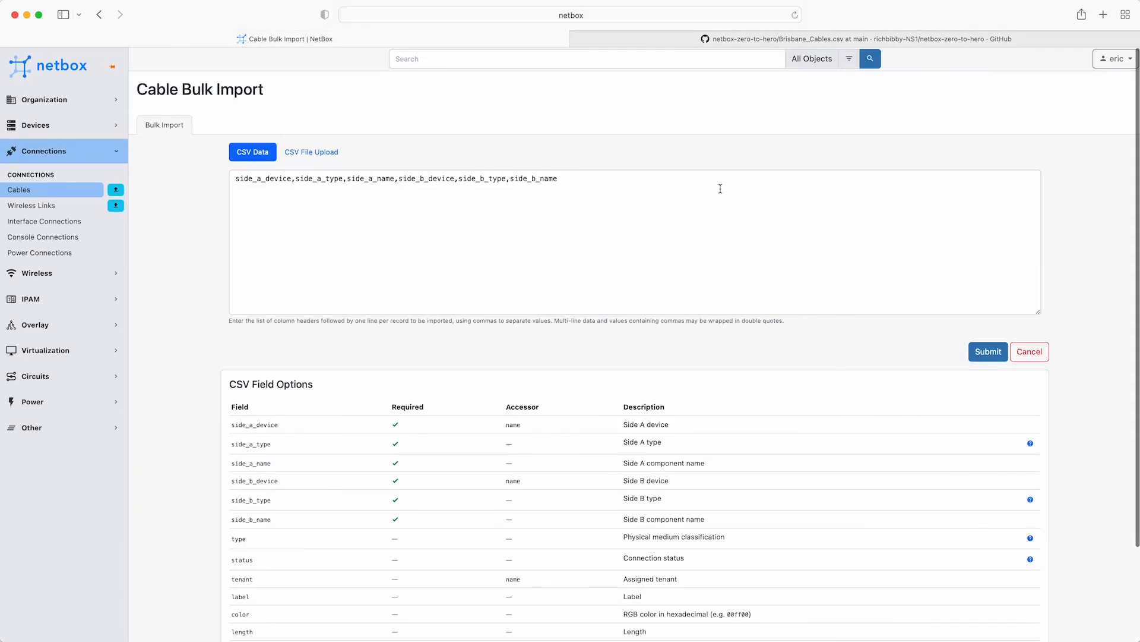
# Step: Upload Brisbane_Cables.csv via CSV File Upload and submit it, importing 23 Planned CAT6 cables
pyautogui.click(311, 152)
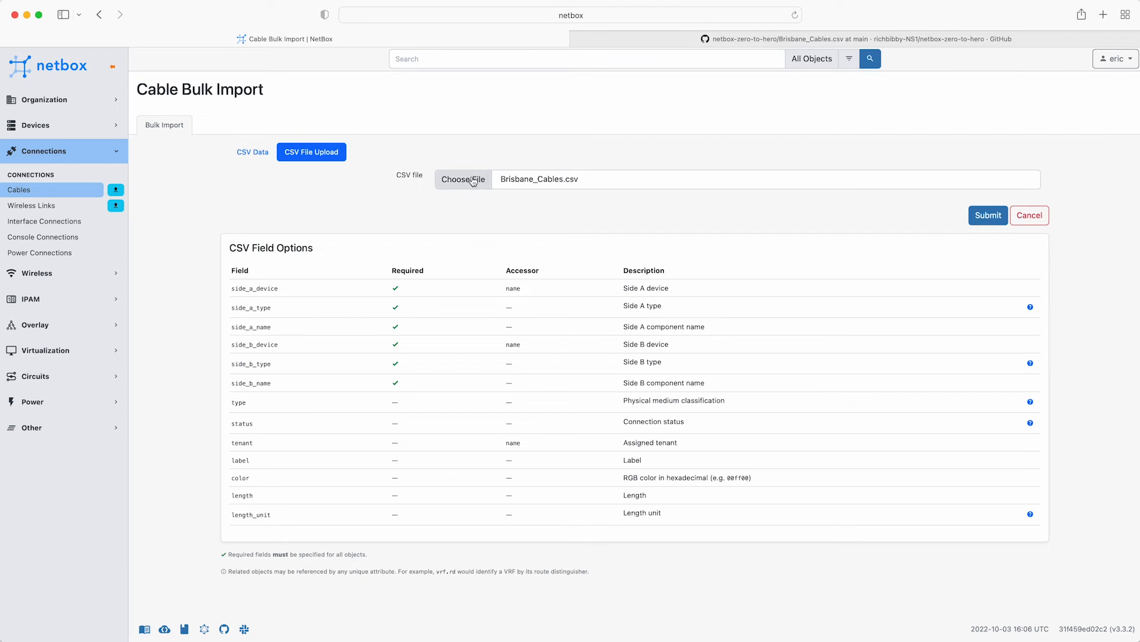
pyautogui.click(462, 179)
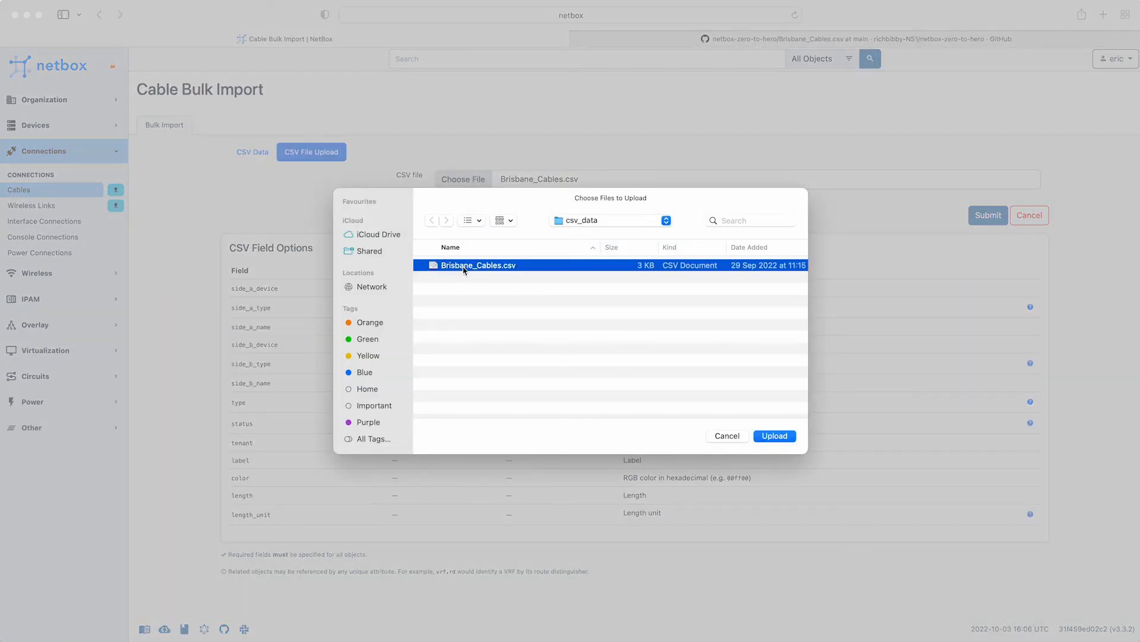
pyautogui.click(774, 436)
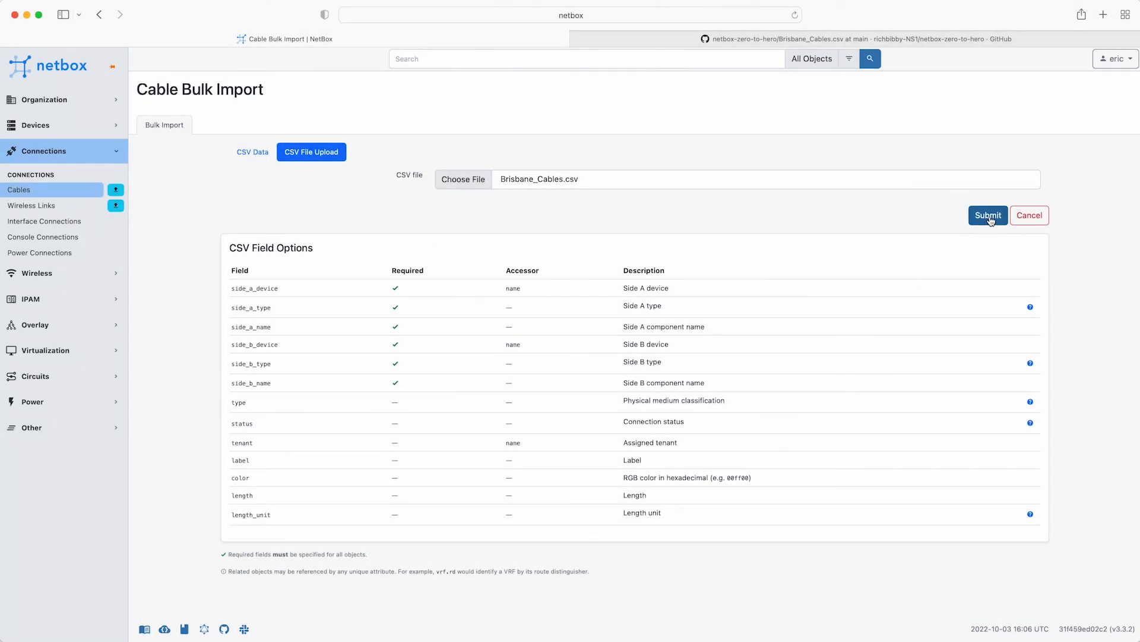
pyautogui.click(987, 215)
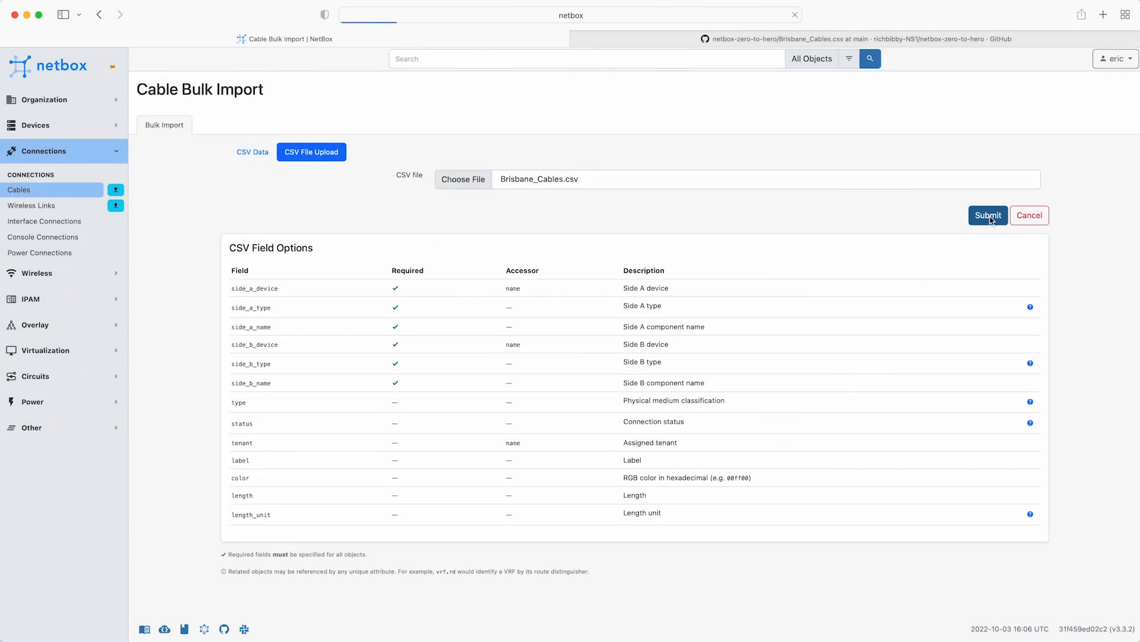
pyautogui.click(987, 215)
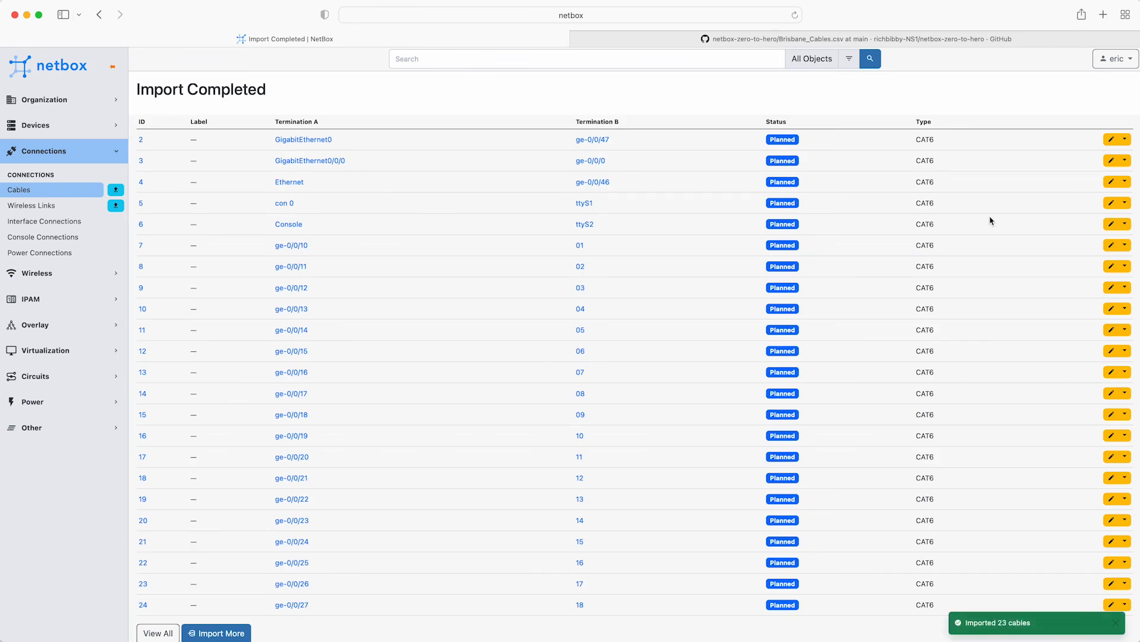
# Step: Check the full cable list, Interface Connections and Console Connections, then go to AUBRI01-SW-1
pyautogui.click(158, 632)
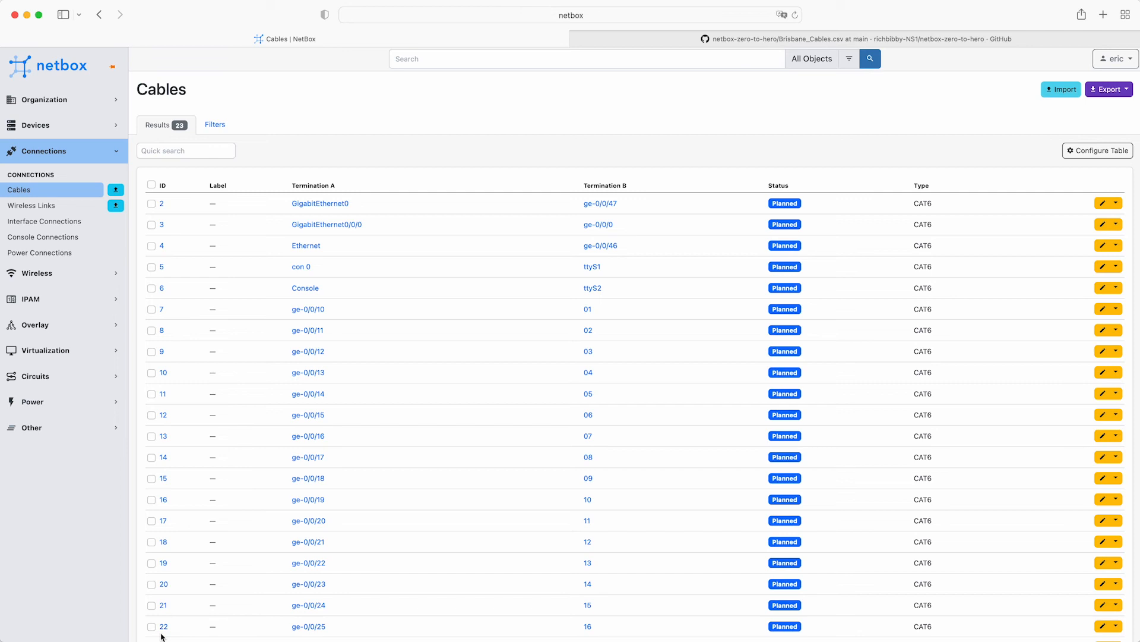
pyautogui.click(44, 221)
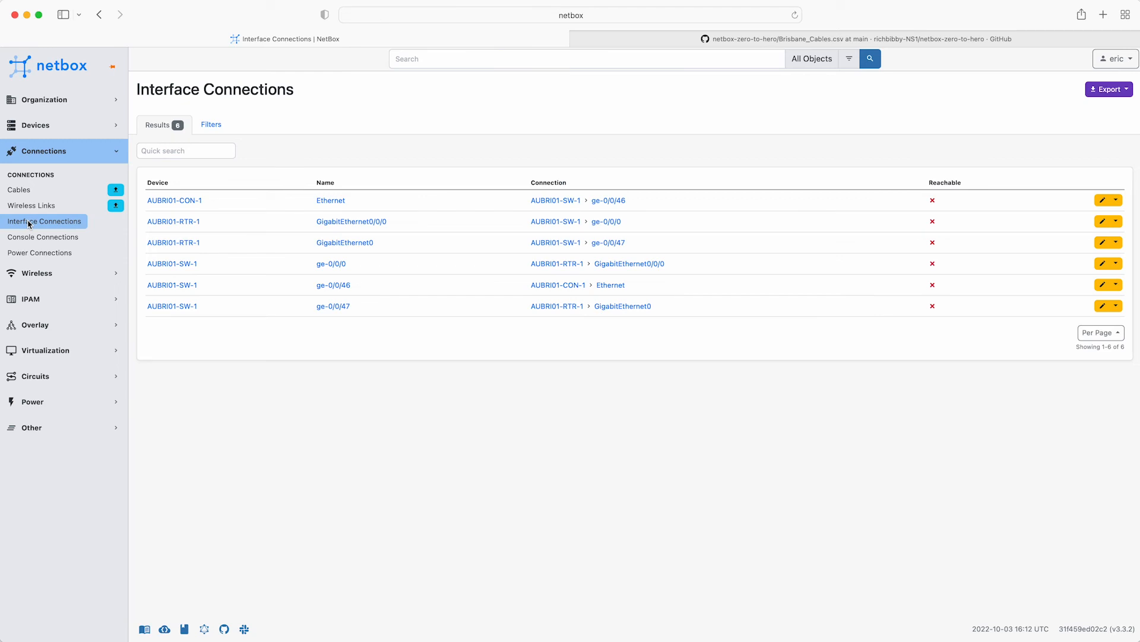
pyautogui.moveTo(37, 240)
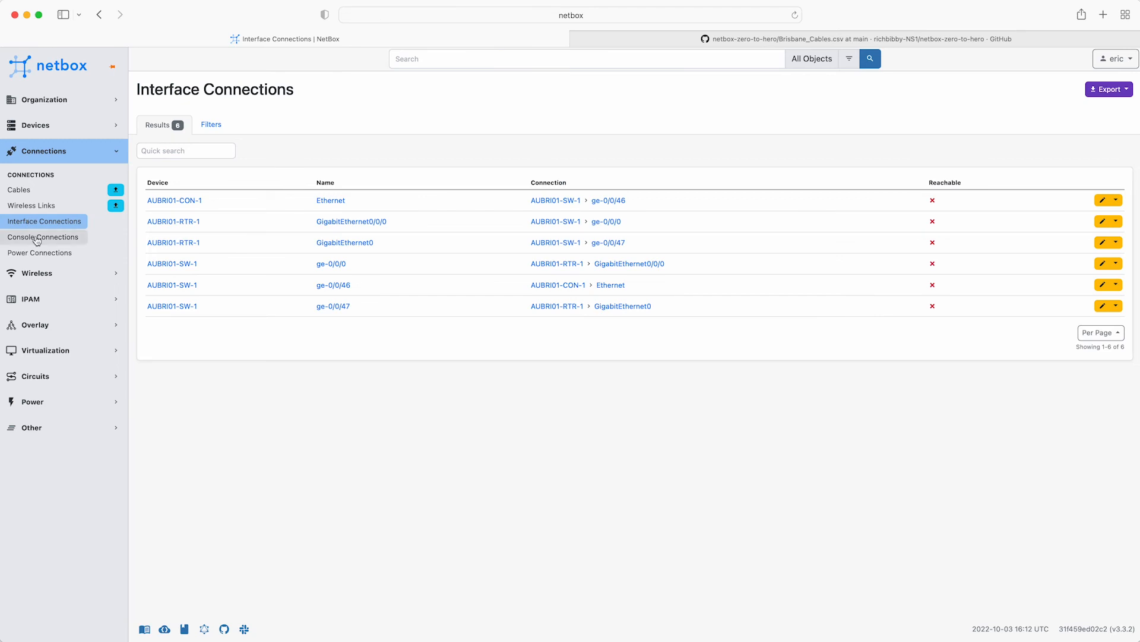
pyautogui.click(43, 237)
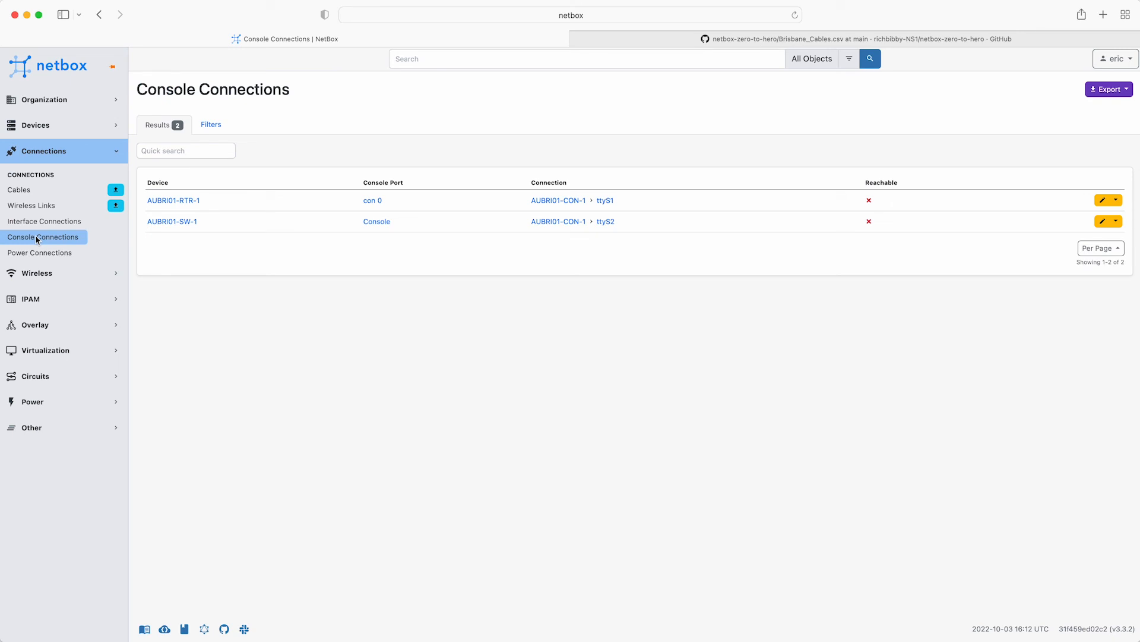
pyautogui.moveTo(172, 220)
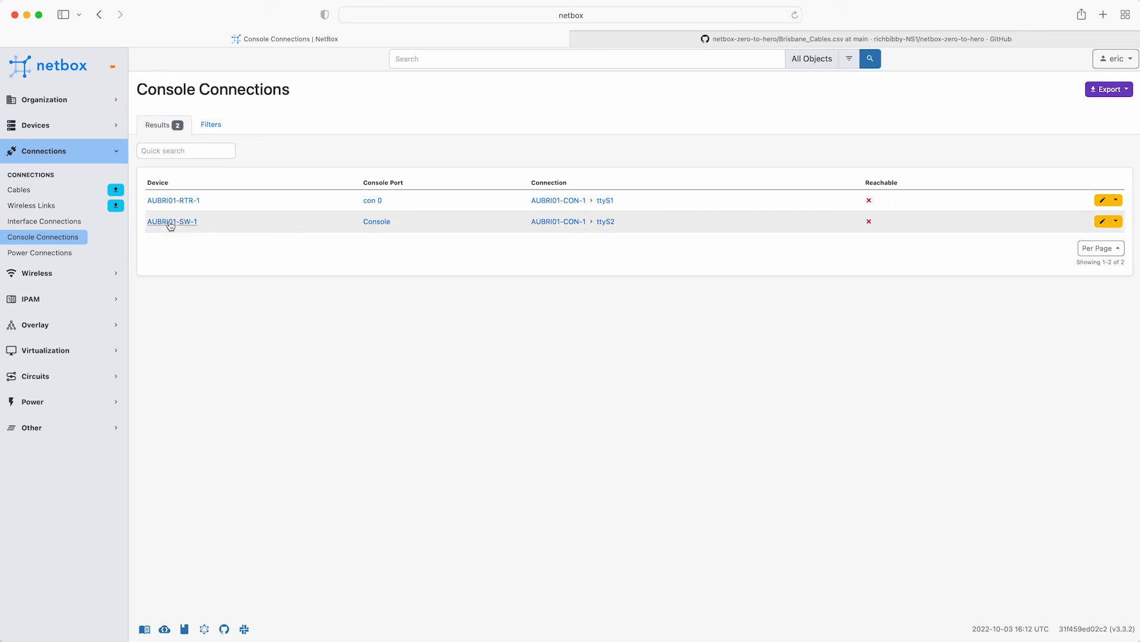
pyautogui.click(171, 221)
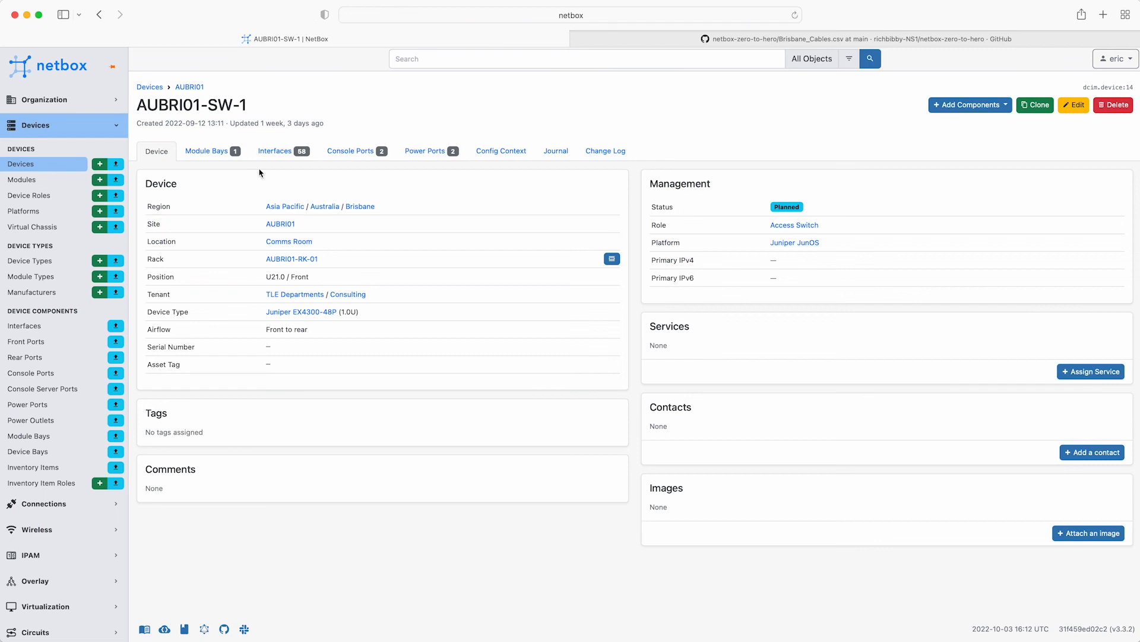
# Step: View AUBRI01-SW-1's interfaces and inspect cable #7 linking ge-0/0/10 to patch panel port 01
pyautogui.click(276, 150)
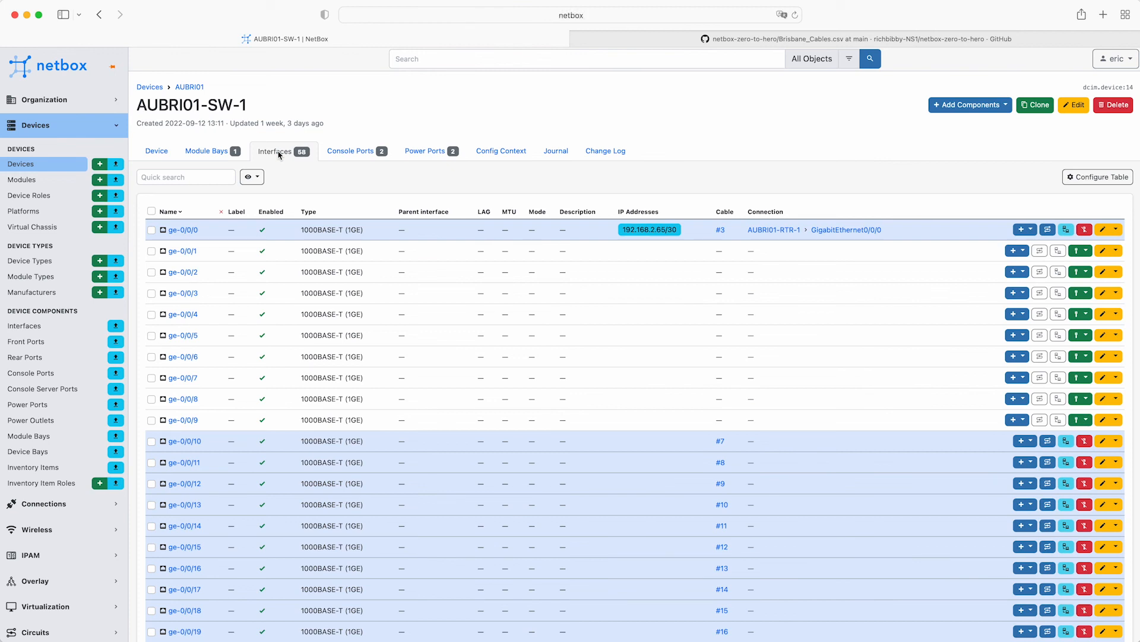
pyautogui.click(720, 441)
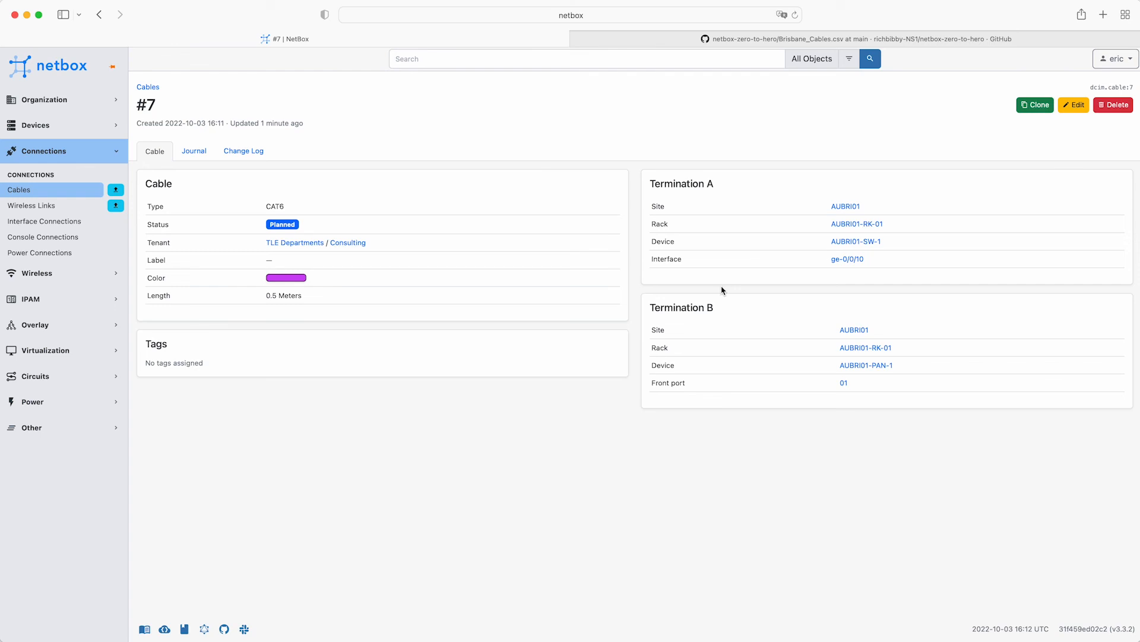
pyautogui.click(856, 241)
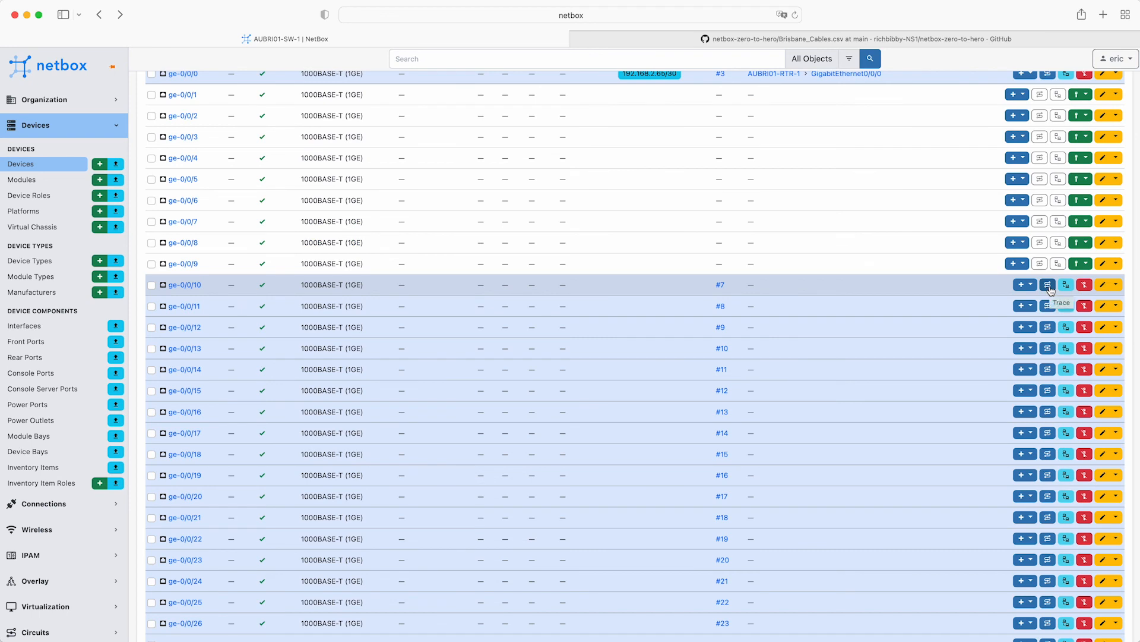
# Step: Trace ge-0/0/10 over cable #7 to AUBRI01-PAN-1 port 01, then return to the 23-cable list
pyautogui.click(1064, 284)
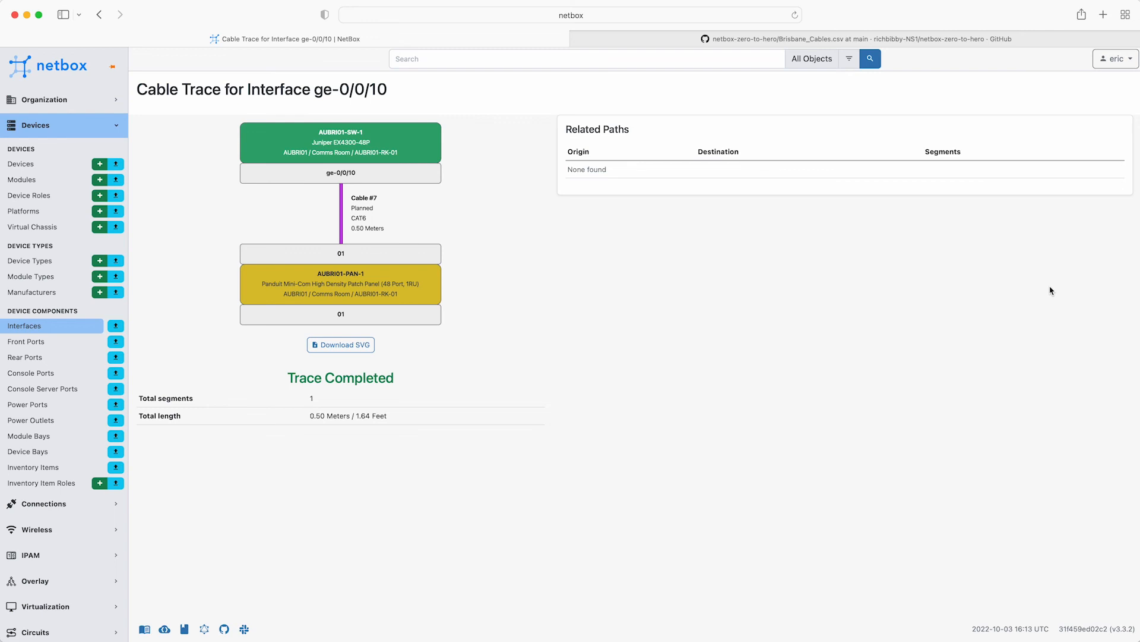
pyautogui.moveTo(33, 268)
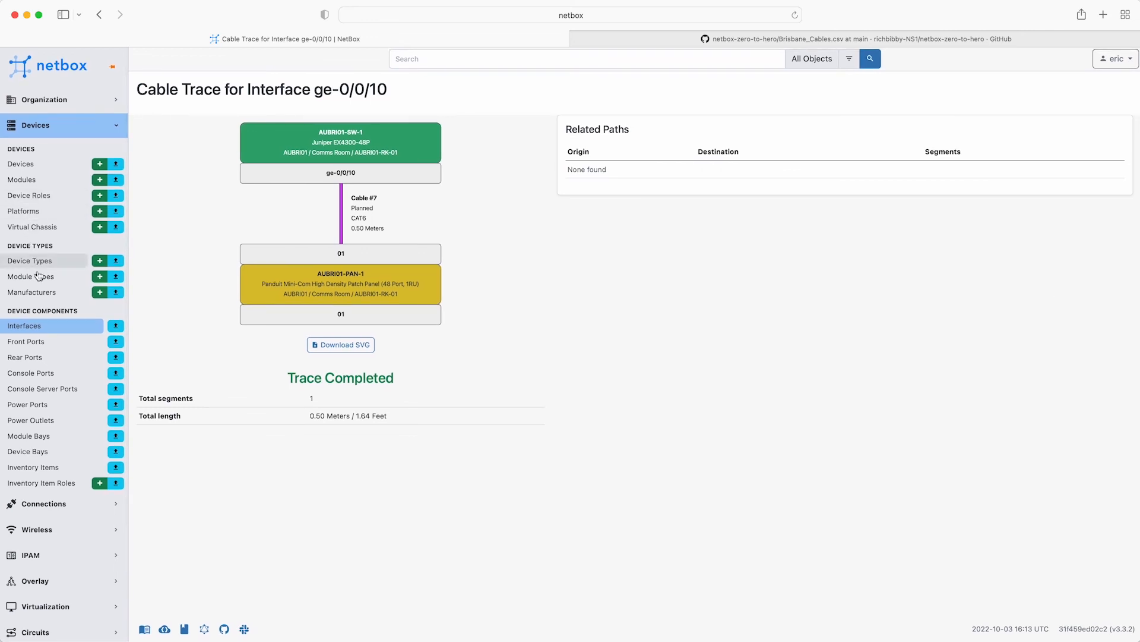
pyautogui.click(41, 151)
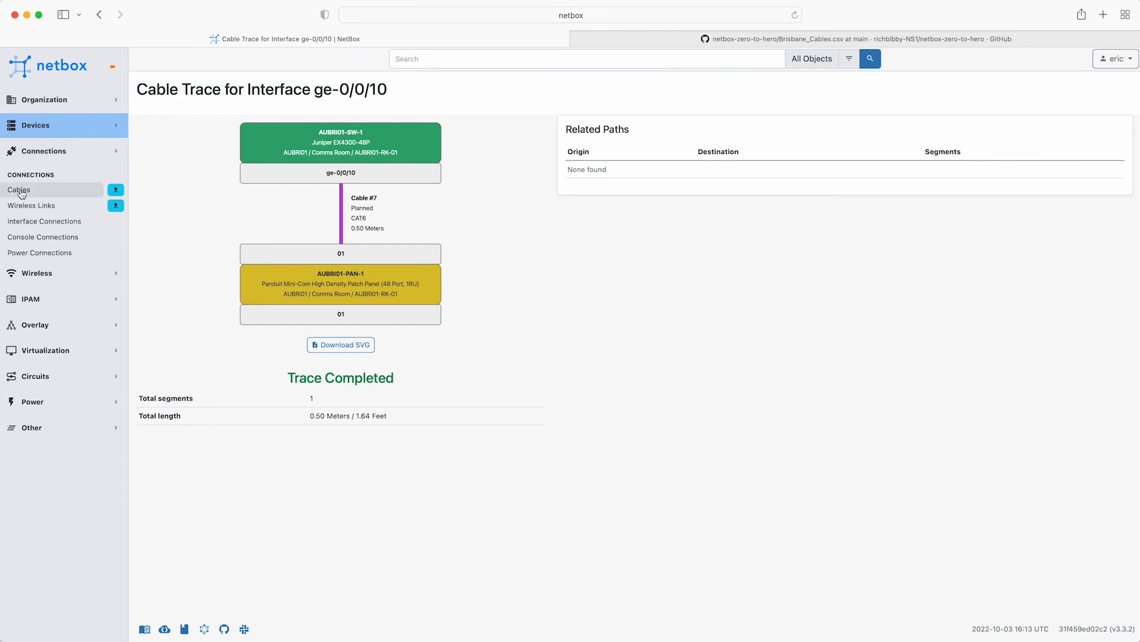
pyautogui.click(19, 190)
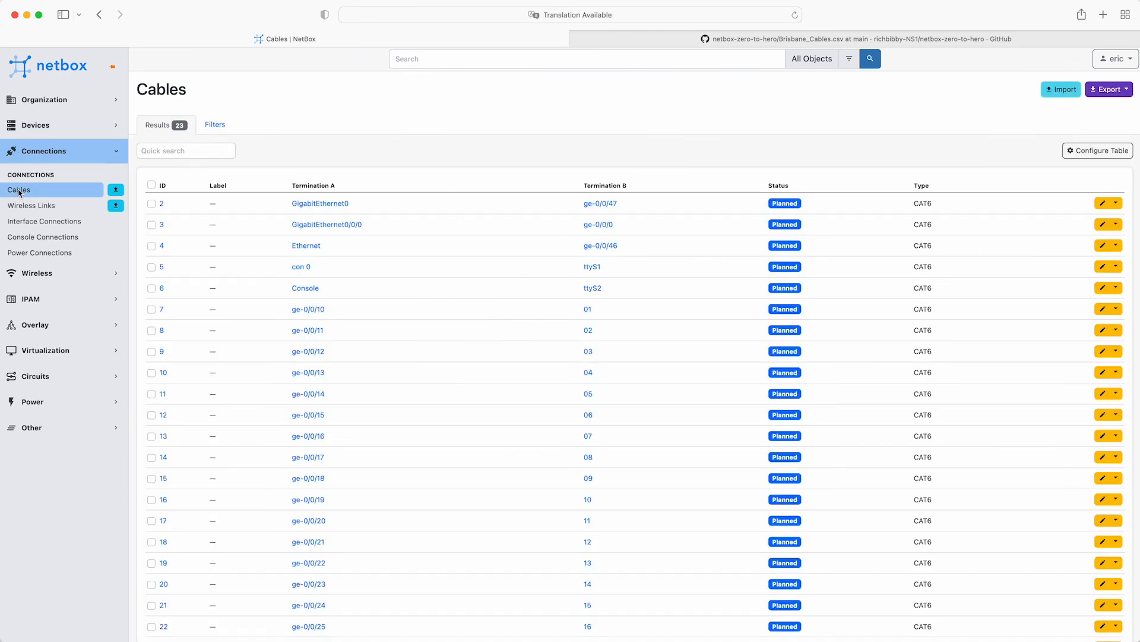
pyautogui.click(569, 14)
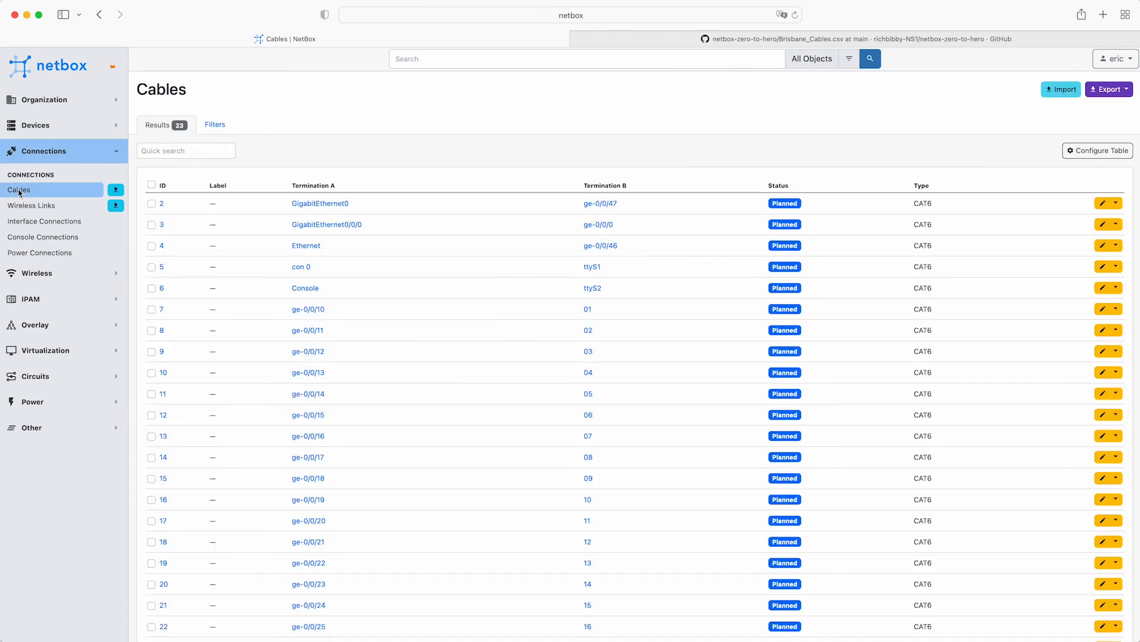